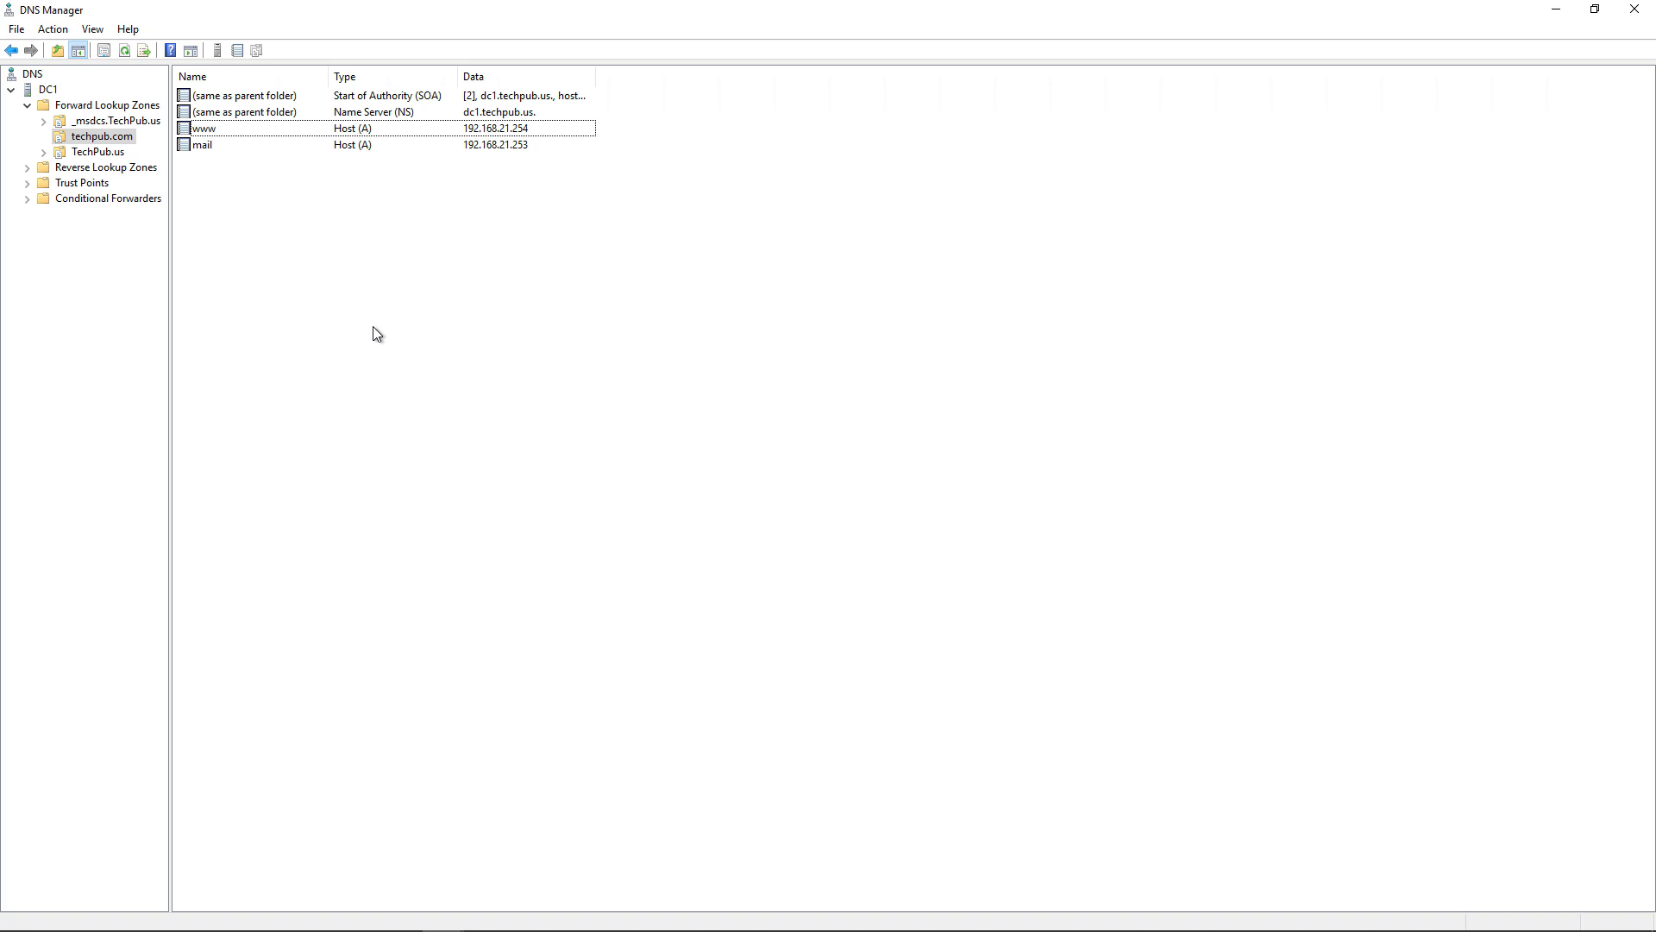
{"action": "mouse_move", "coordinate": [366, 314]}
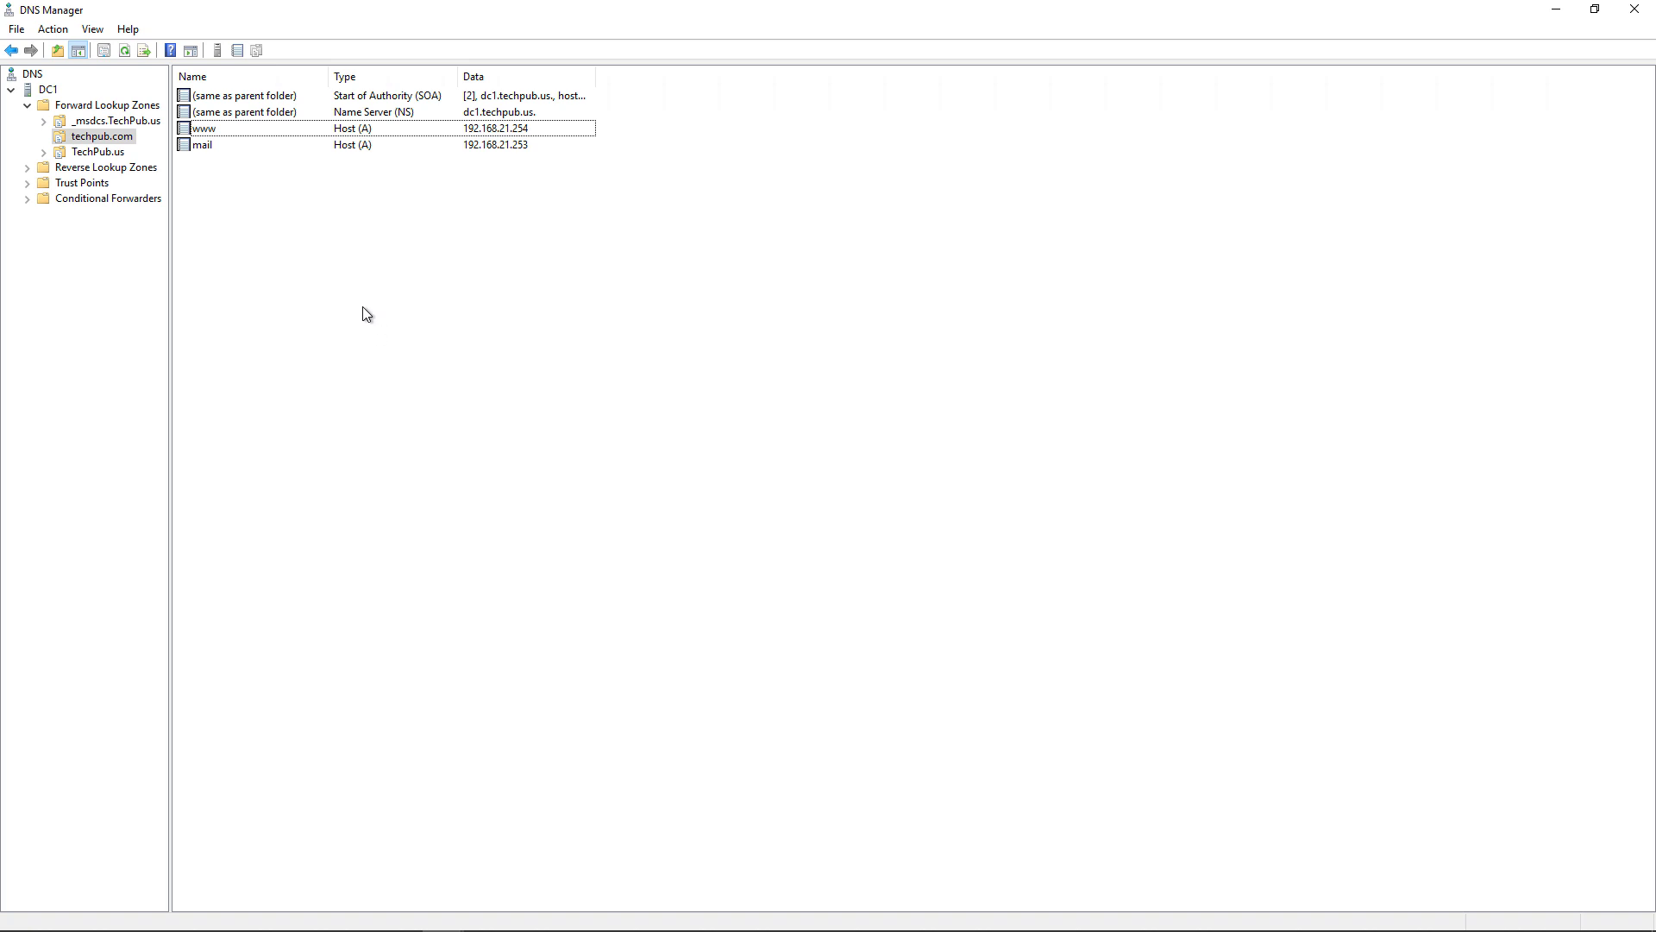
{"action": "mouse_move", "coordinate": [329, 315]}
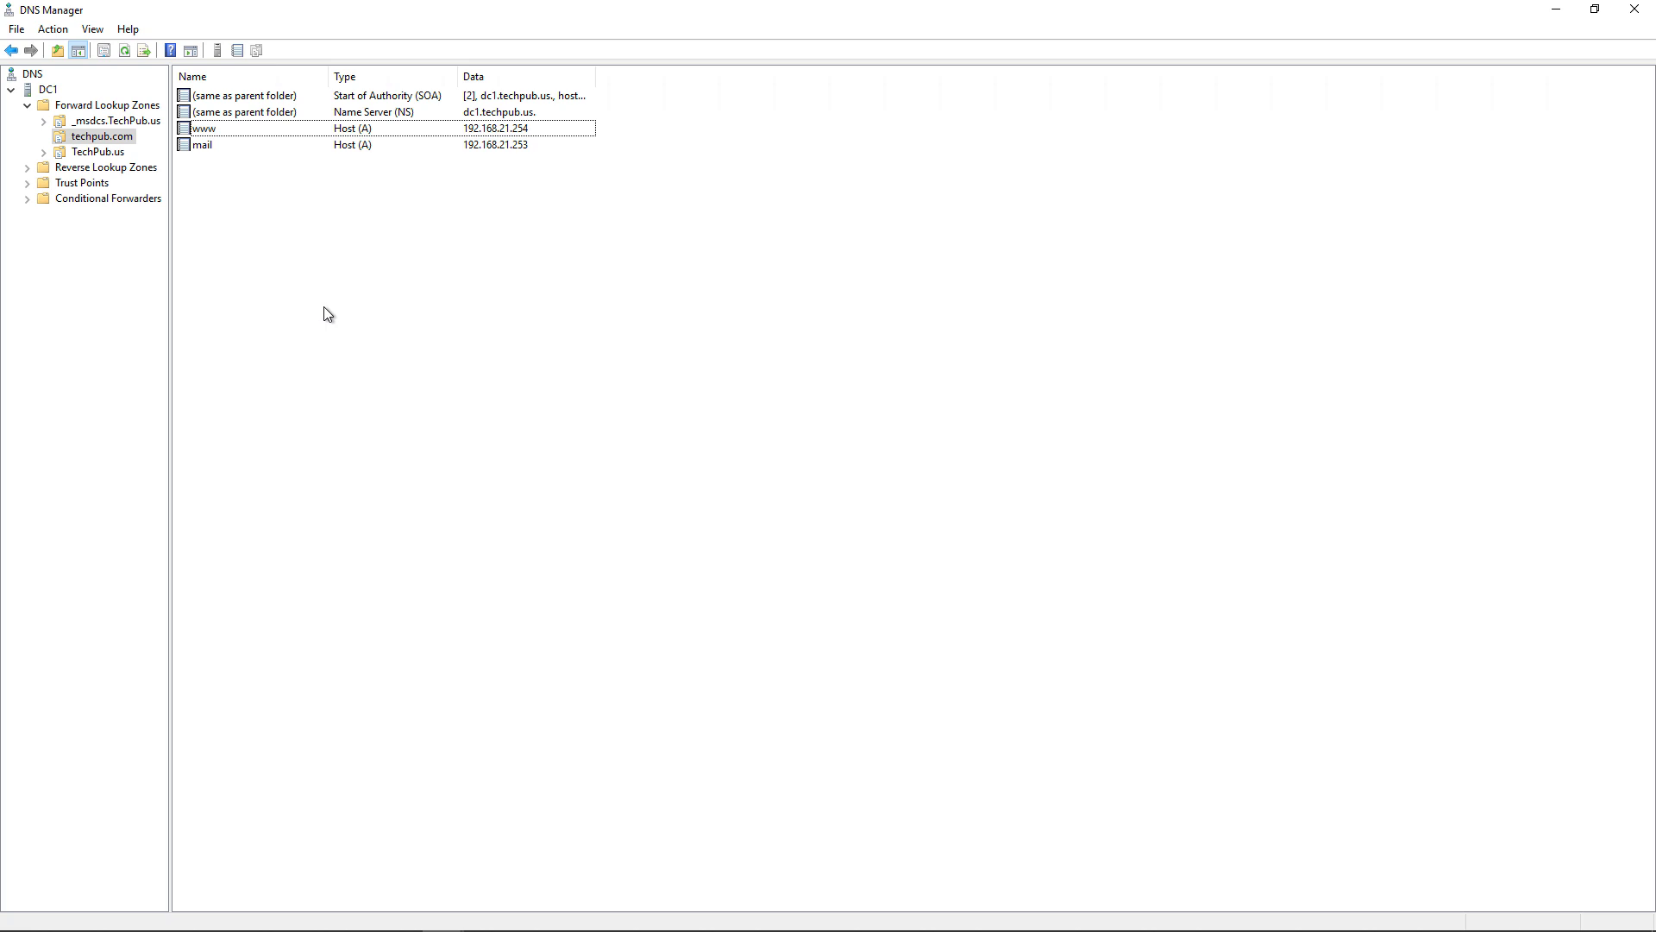
{"action": "mouse_move", "coordinate": [19, 144]}
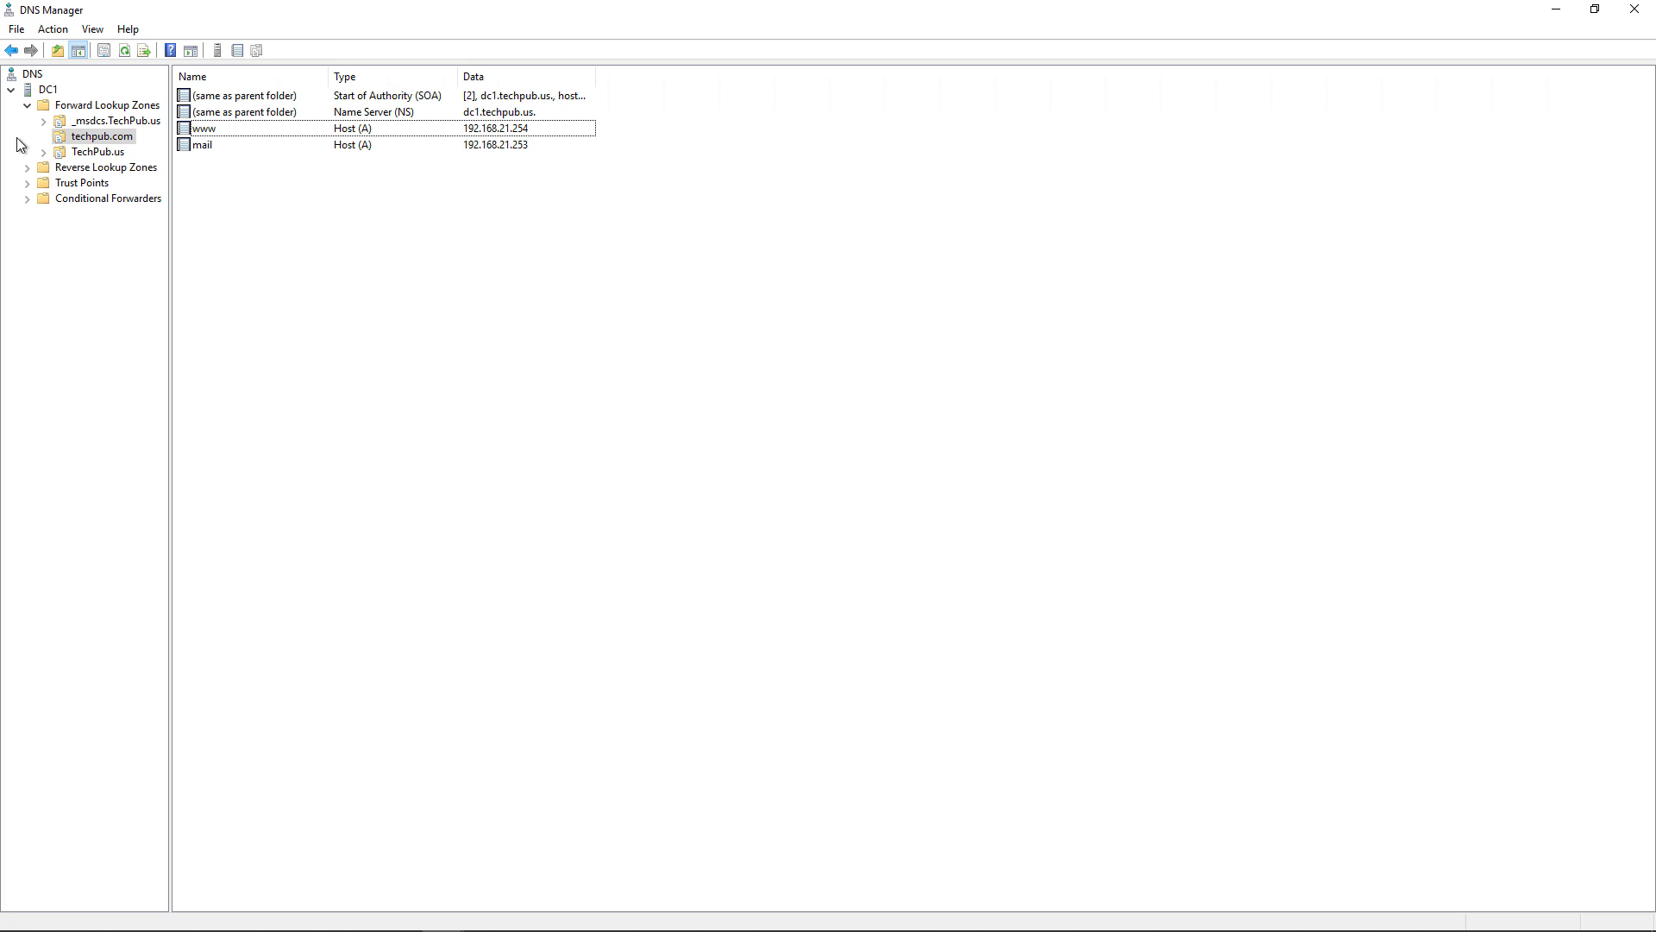
Create the AD-integrated primary zone techtesters.com, replicated to domain DNS servers, and select it
{"action": "right_click", "coordinate": [107, 104]}
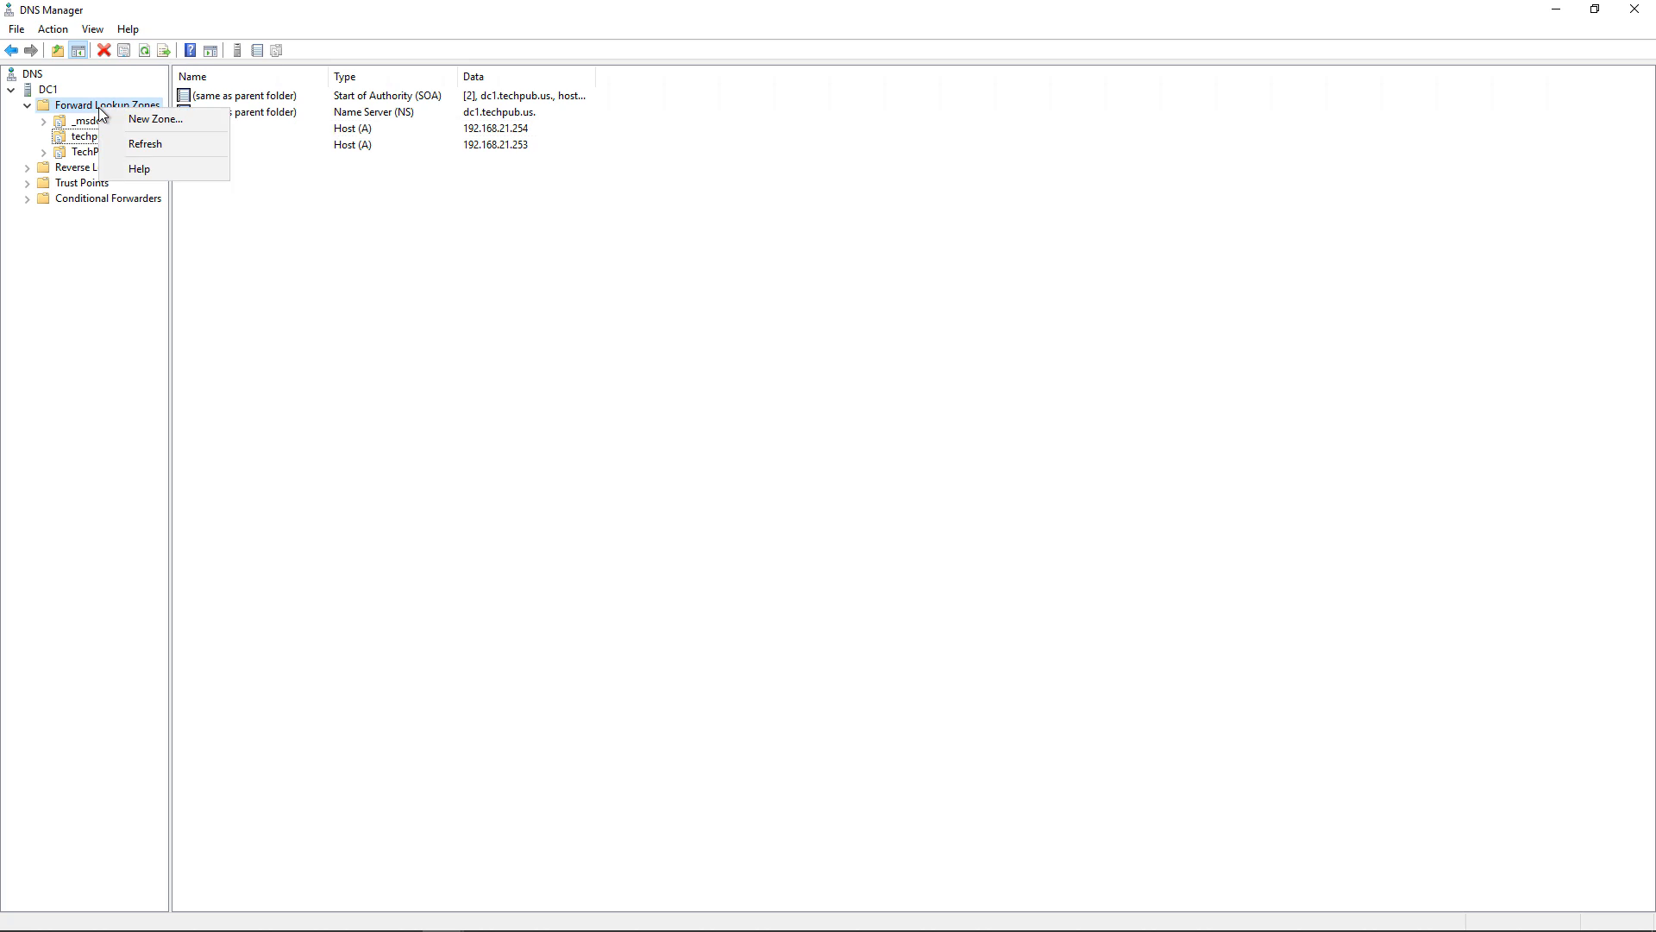
{"action": "left_click", "coordinate": [155, 118]}
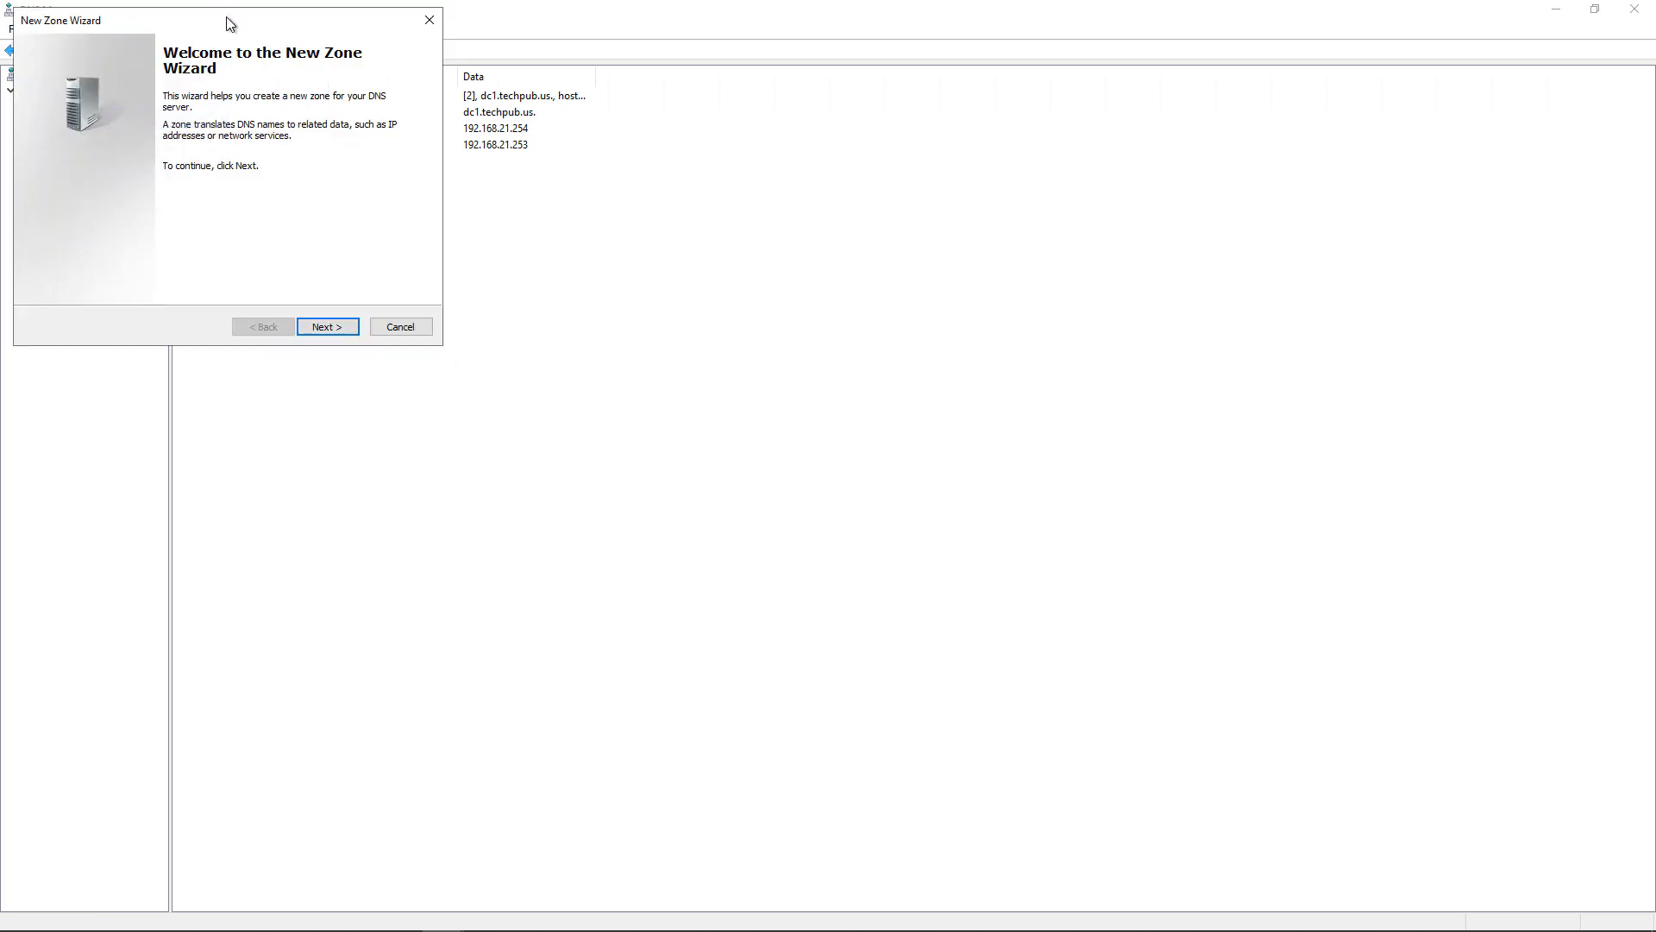
{"action": "left_click", "coordinate": [328, 325]}
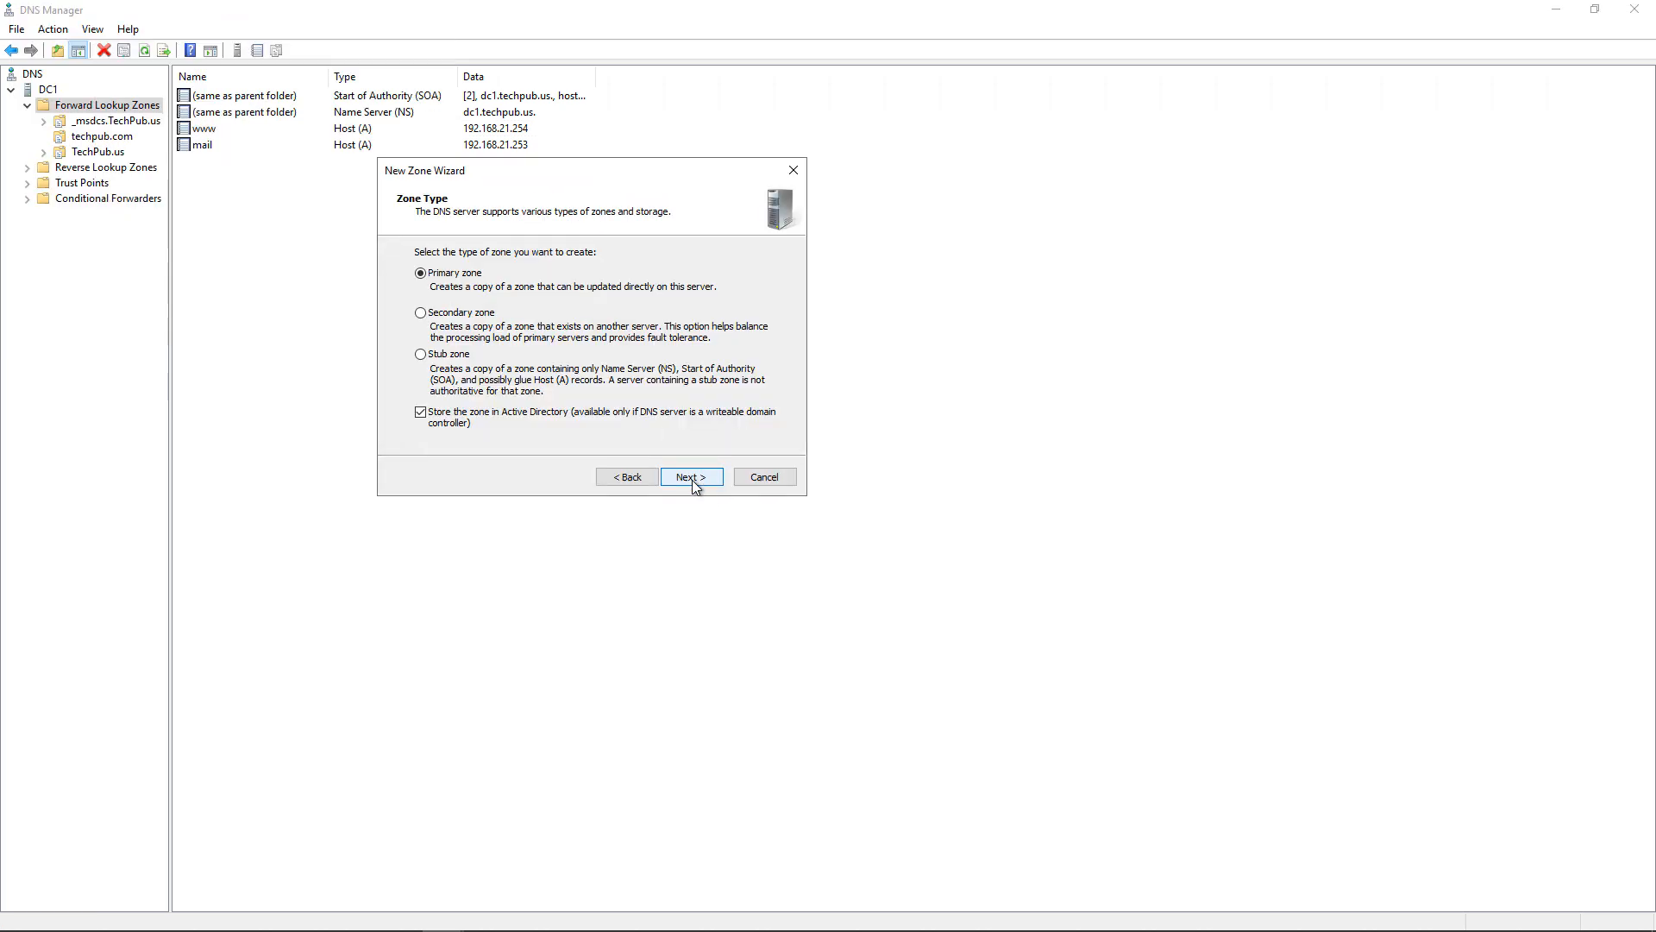
{"action": "left_click", "coordinate": [691, 476]}
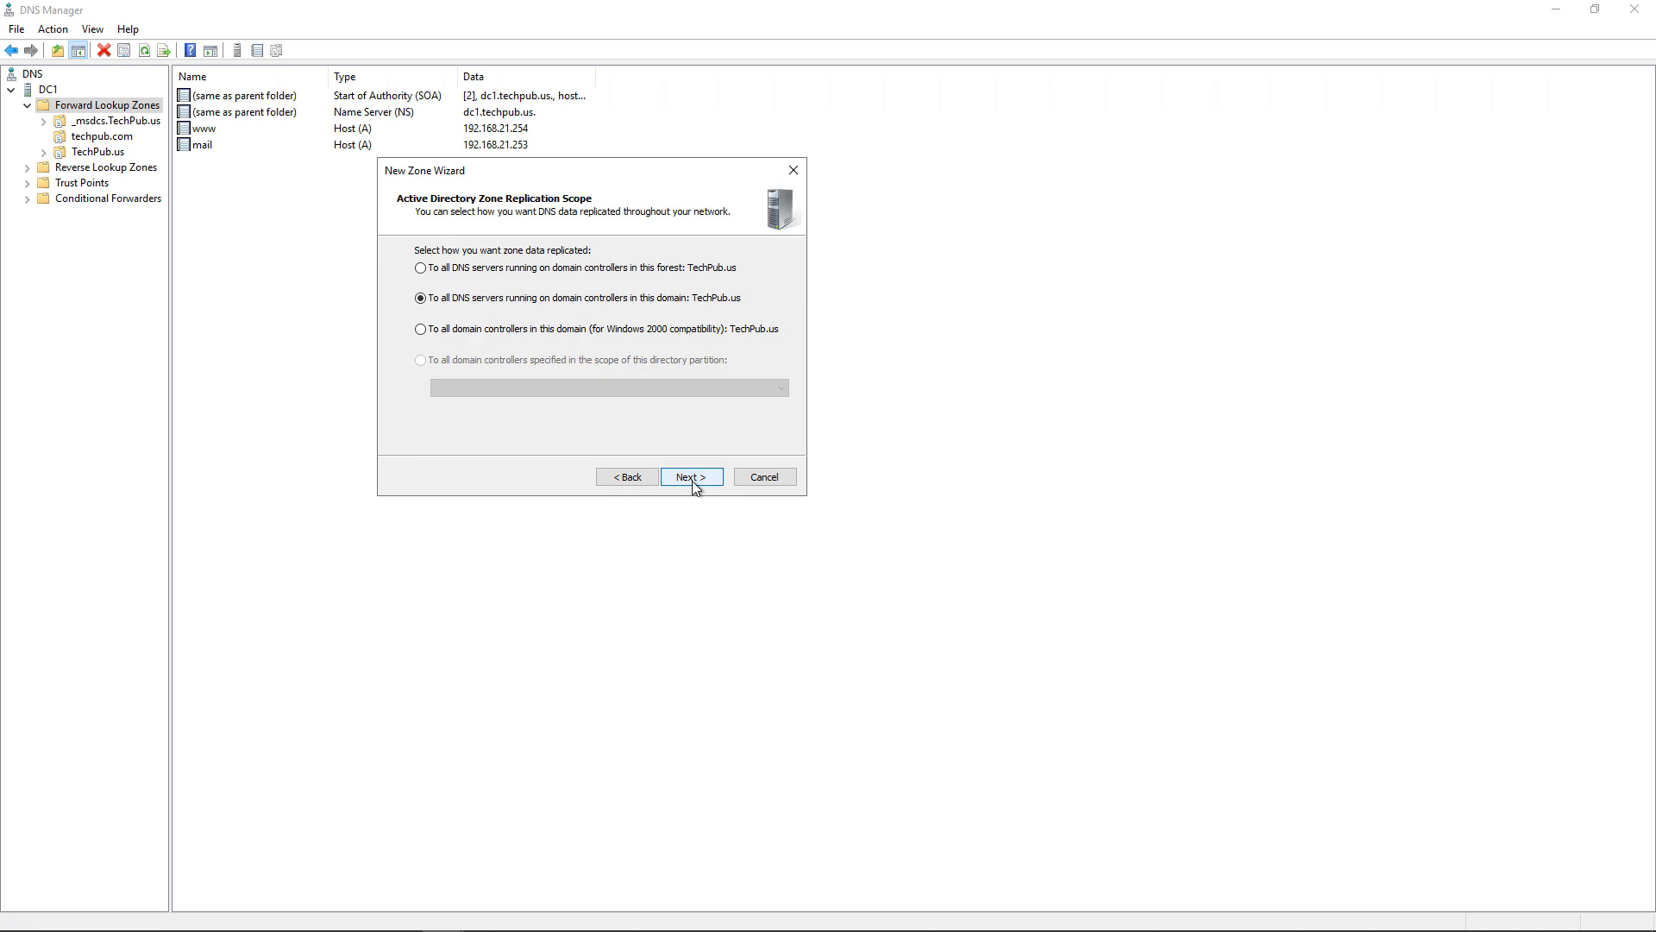
{"action": "left_click", "coordinate": [690, 476]}
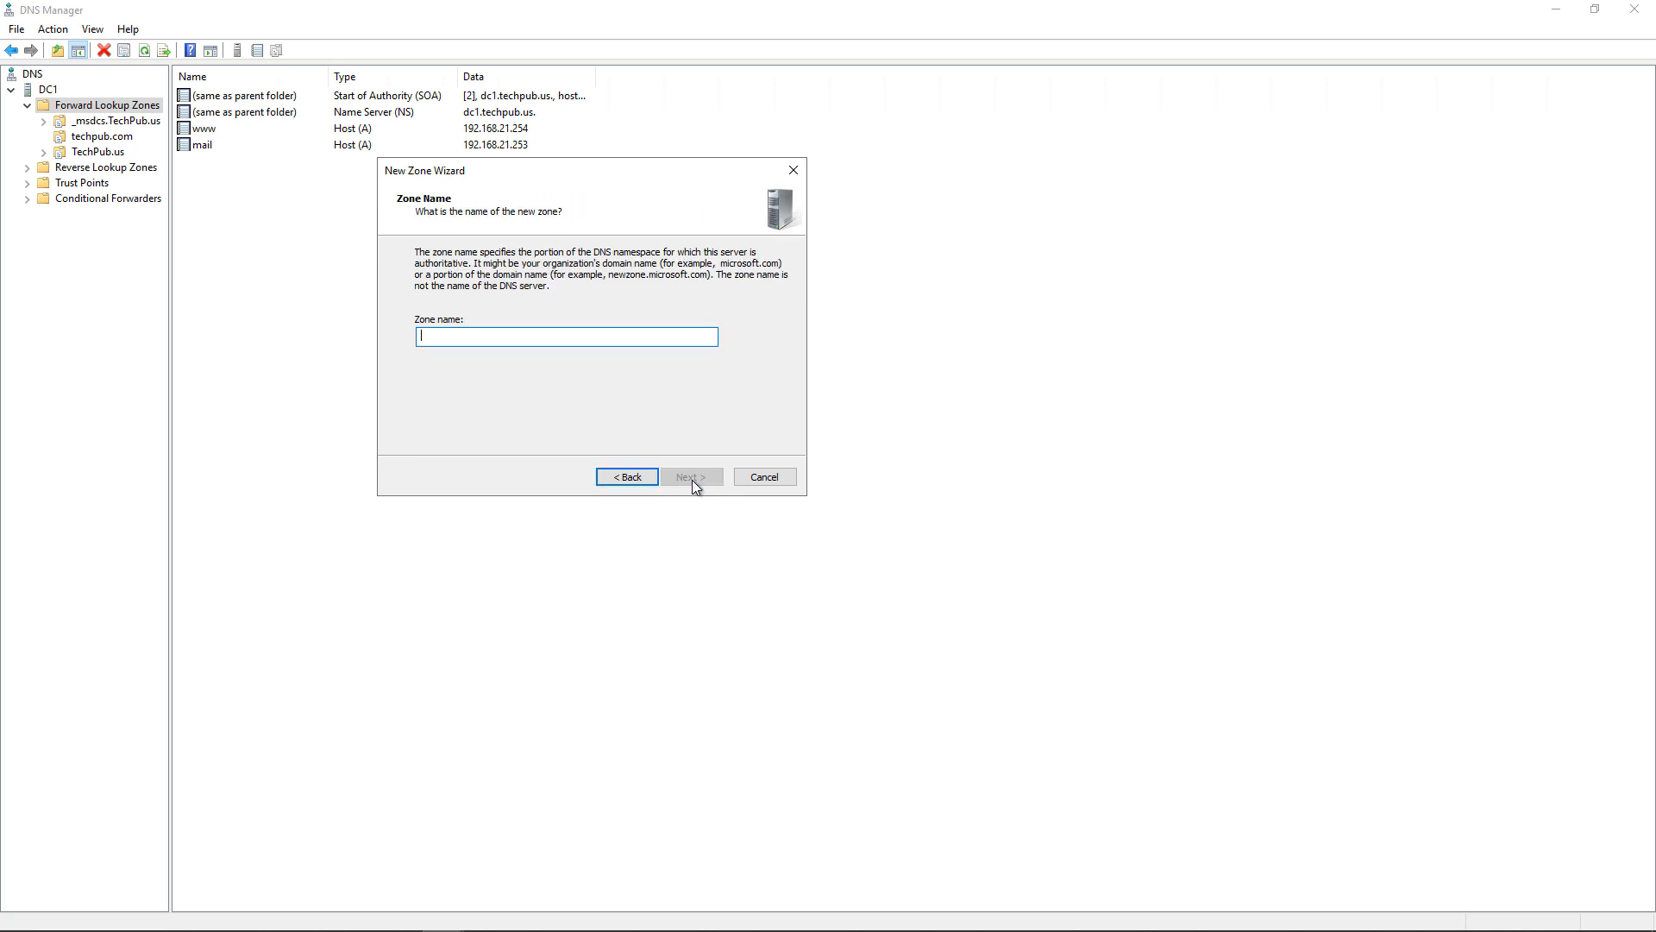
{"action": "type", "text": "techtesters.com"}
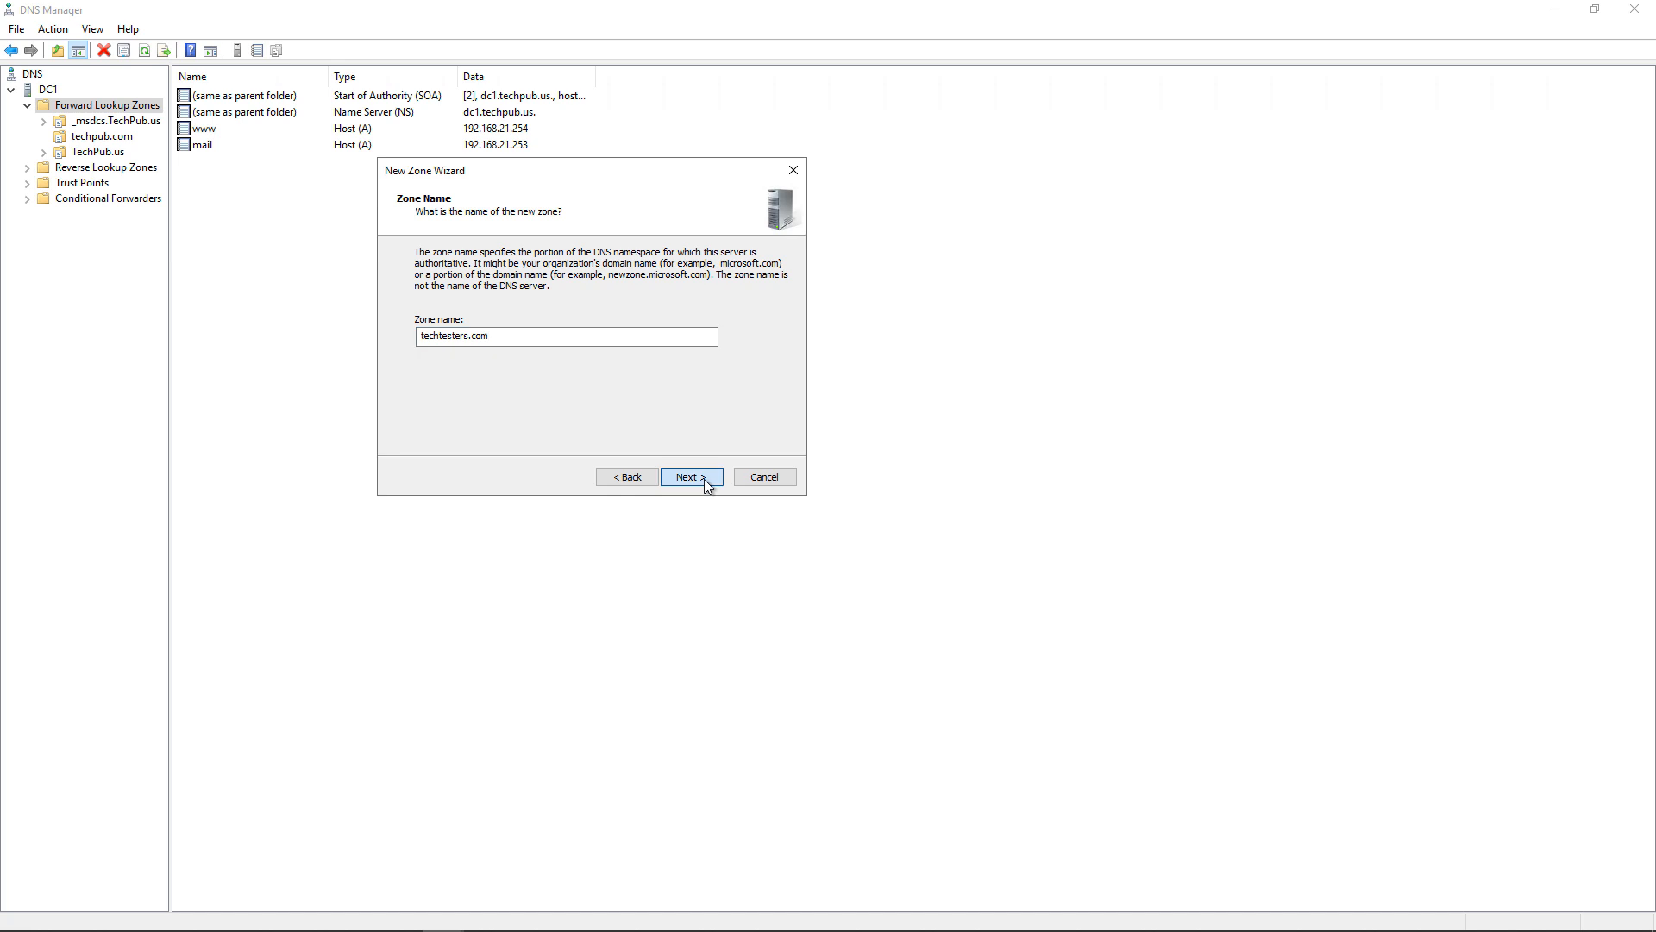
{"action": "left_click", "coordinate": [691, 476]}
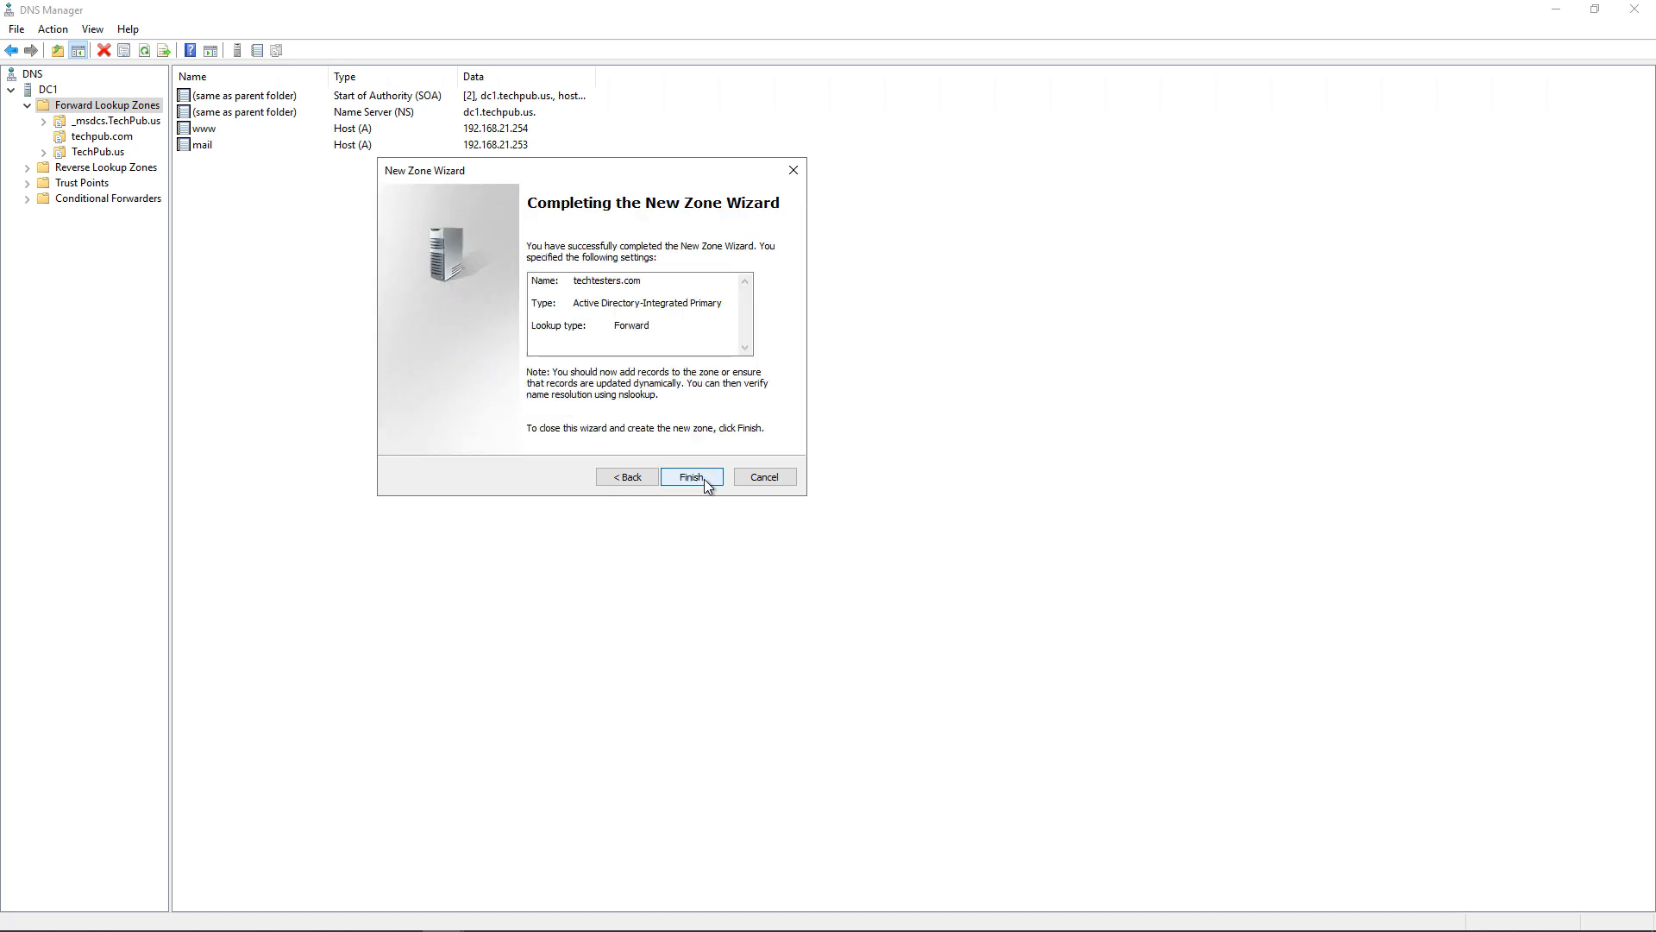
{"action": "left_click", "coordinate": [691, 476]}
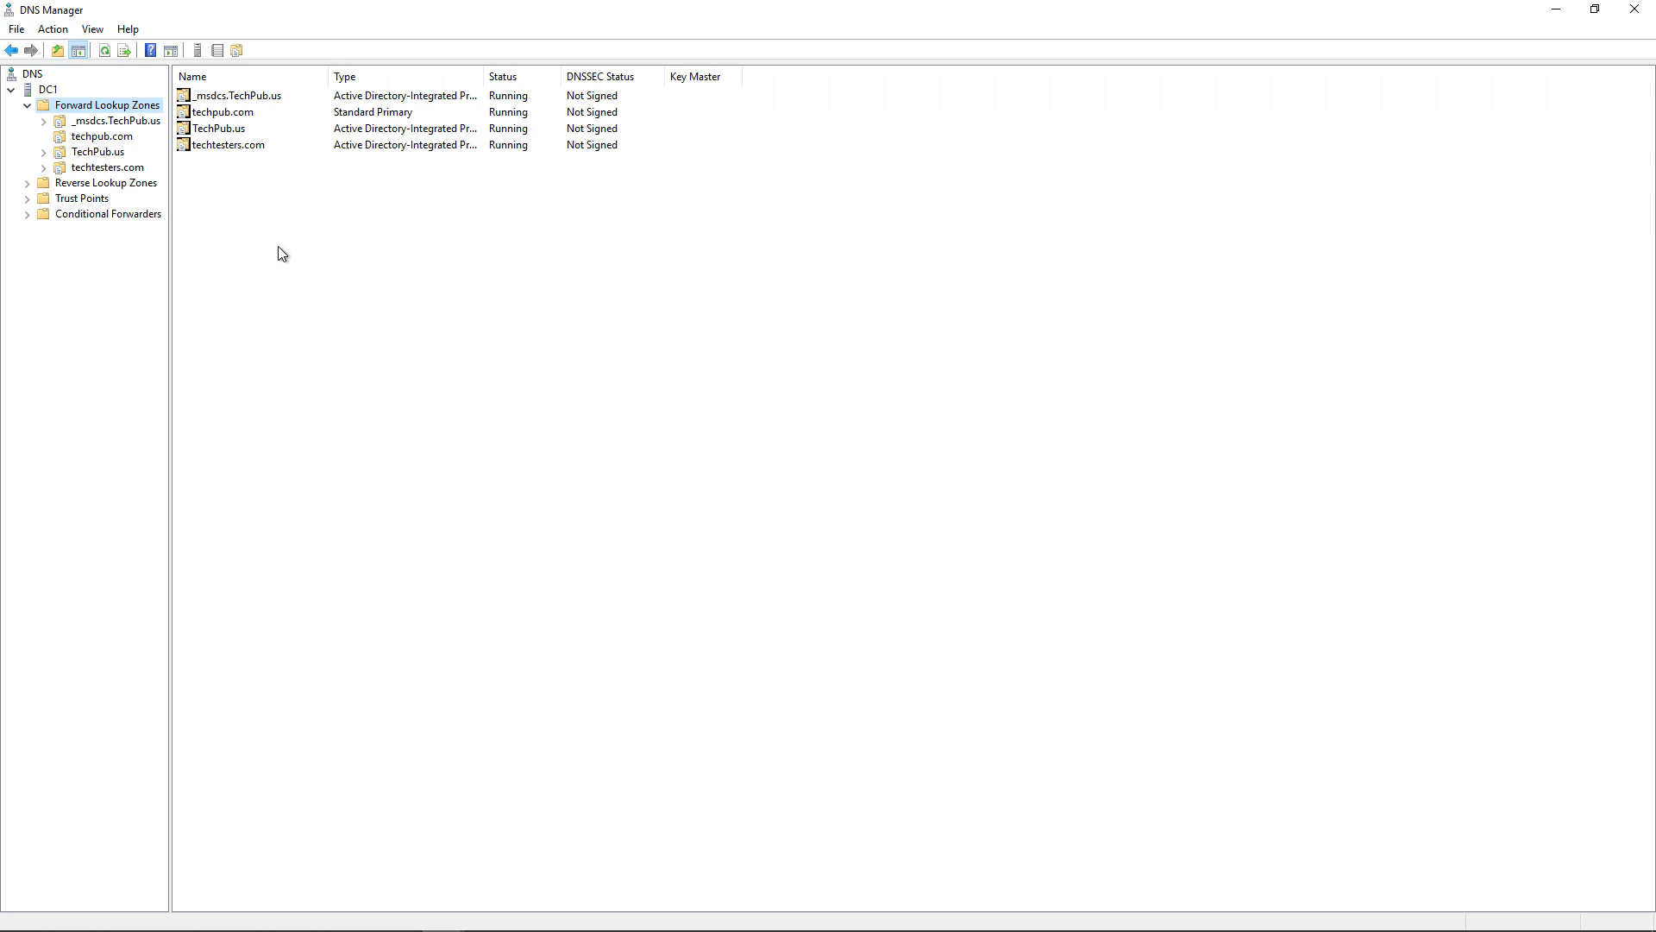
{"action": "left_click", "coordinate": [107, 166]}
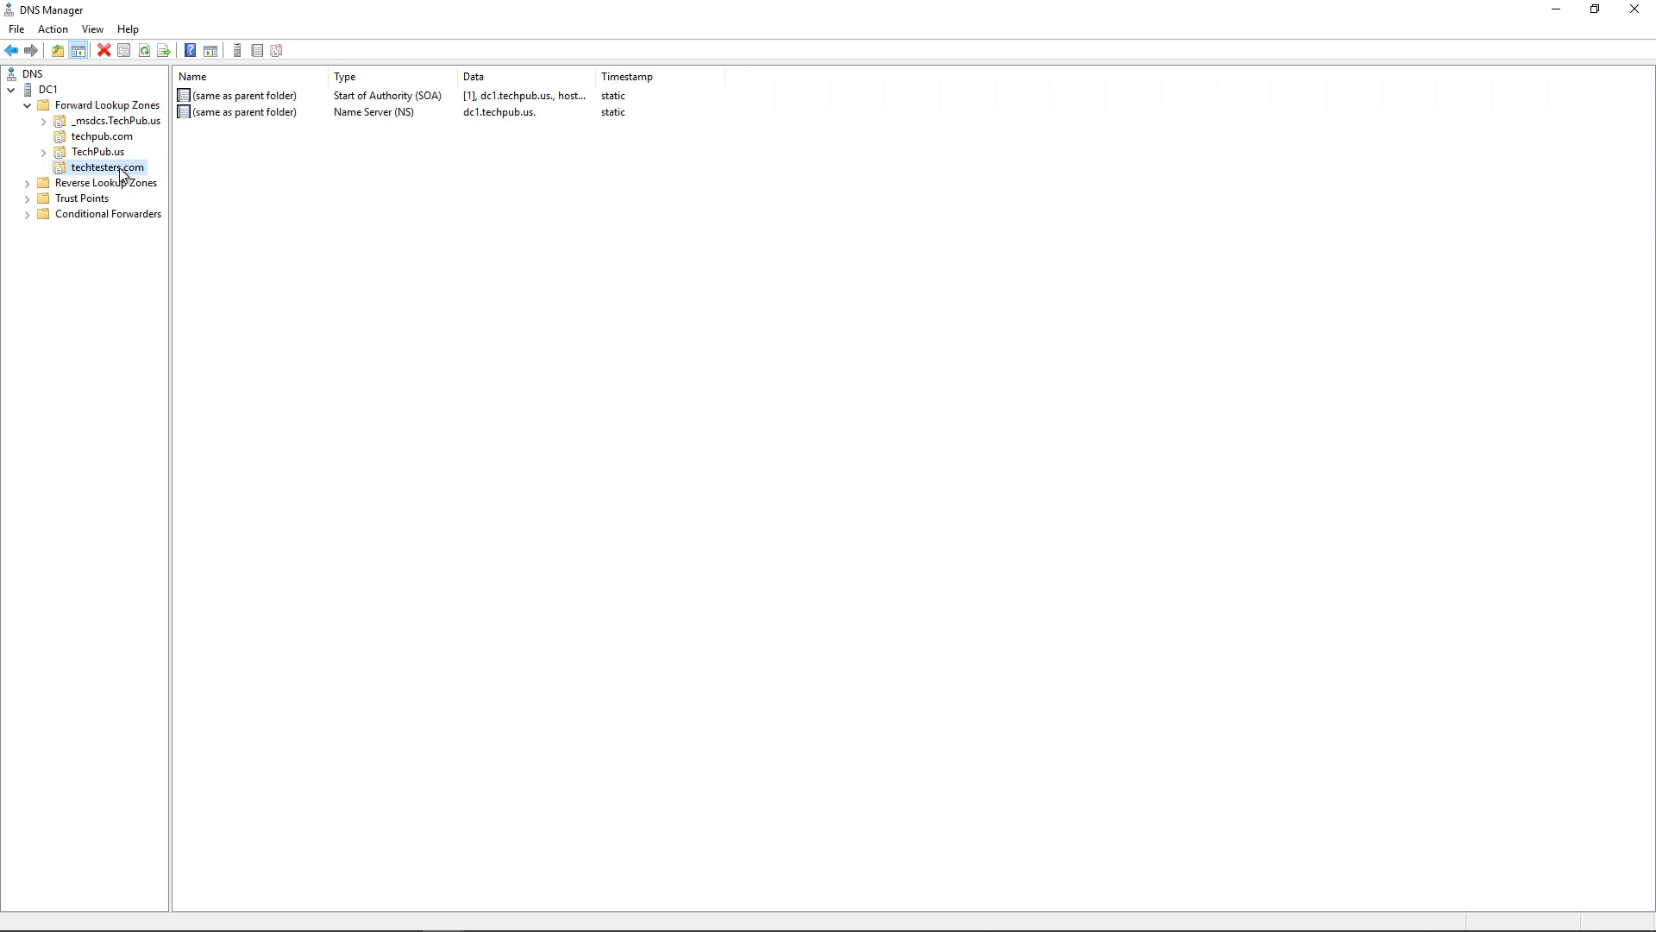
{"action": "mouse_move", "coordinate": [288, 175]}
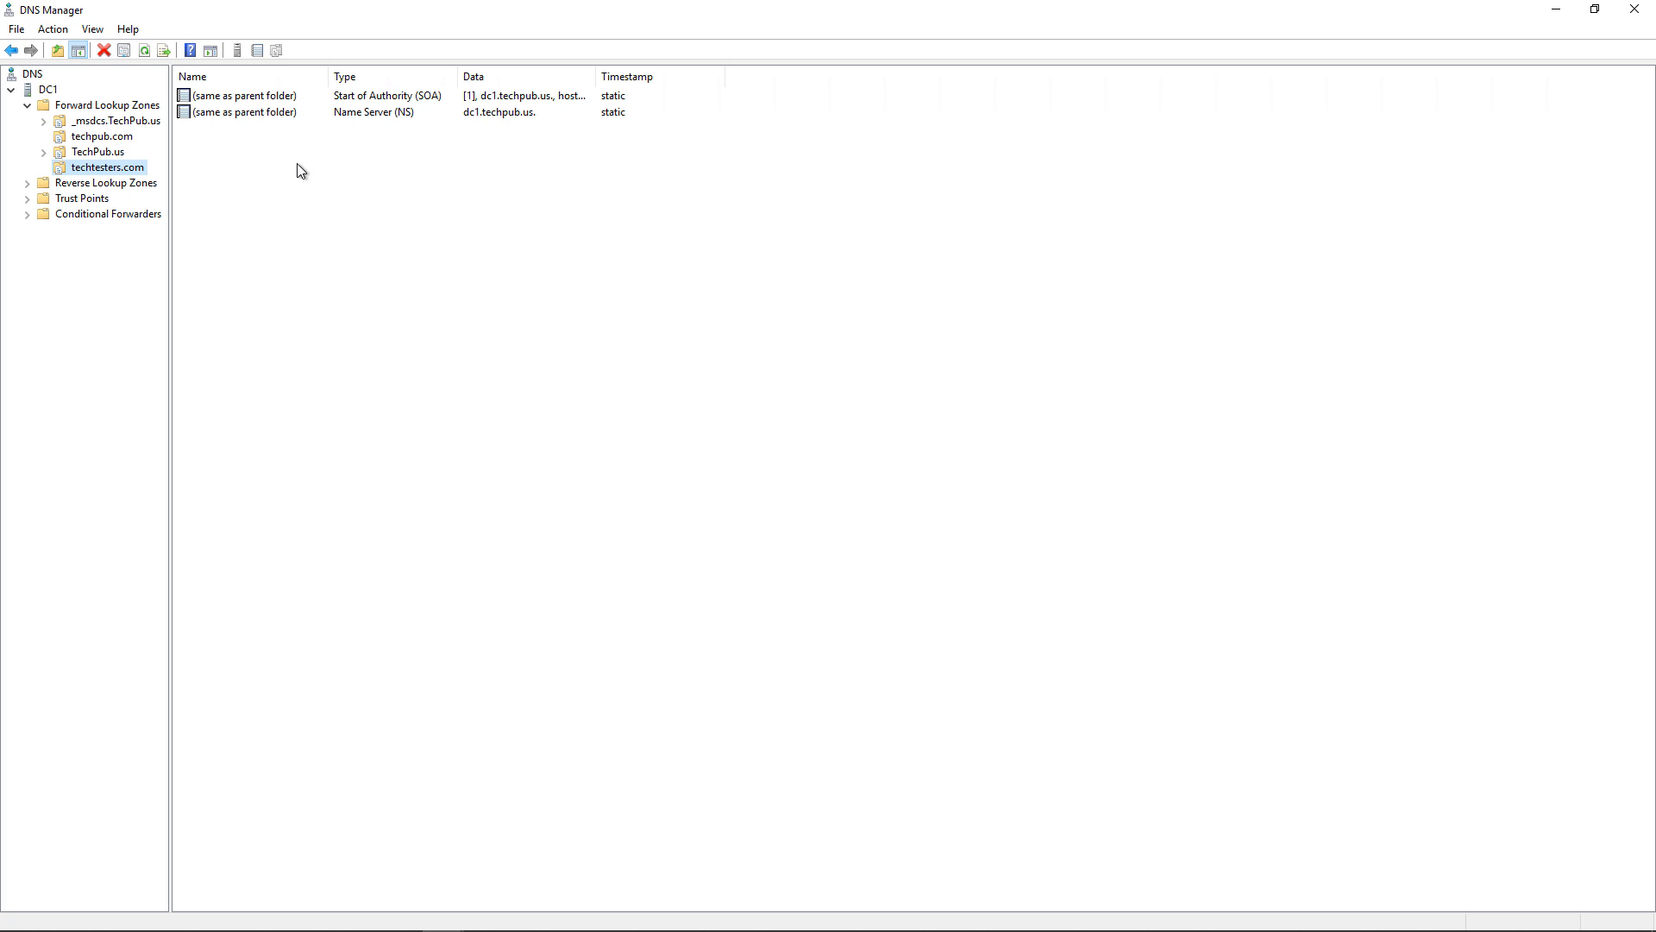
{"action": "mouse_move", "coordinate": [325, 180]}
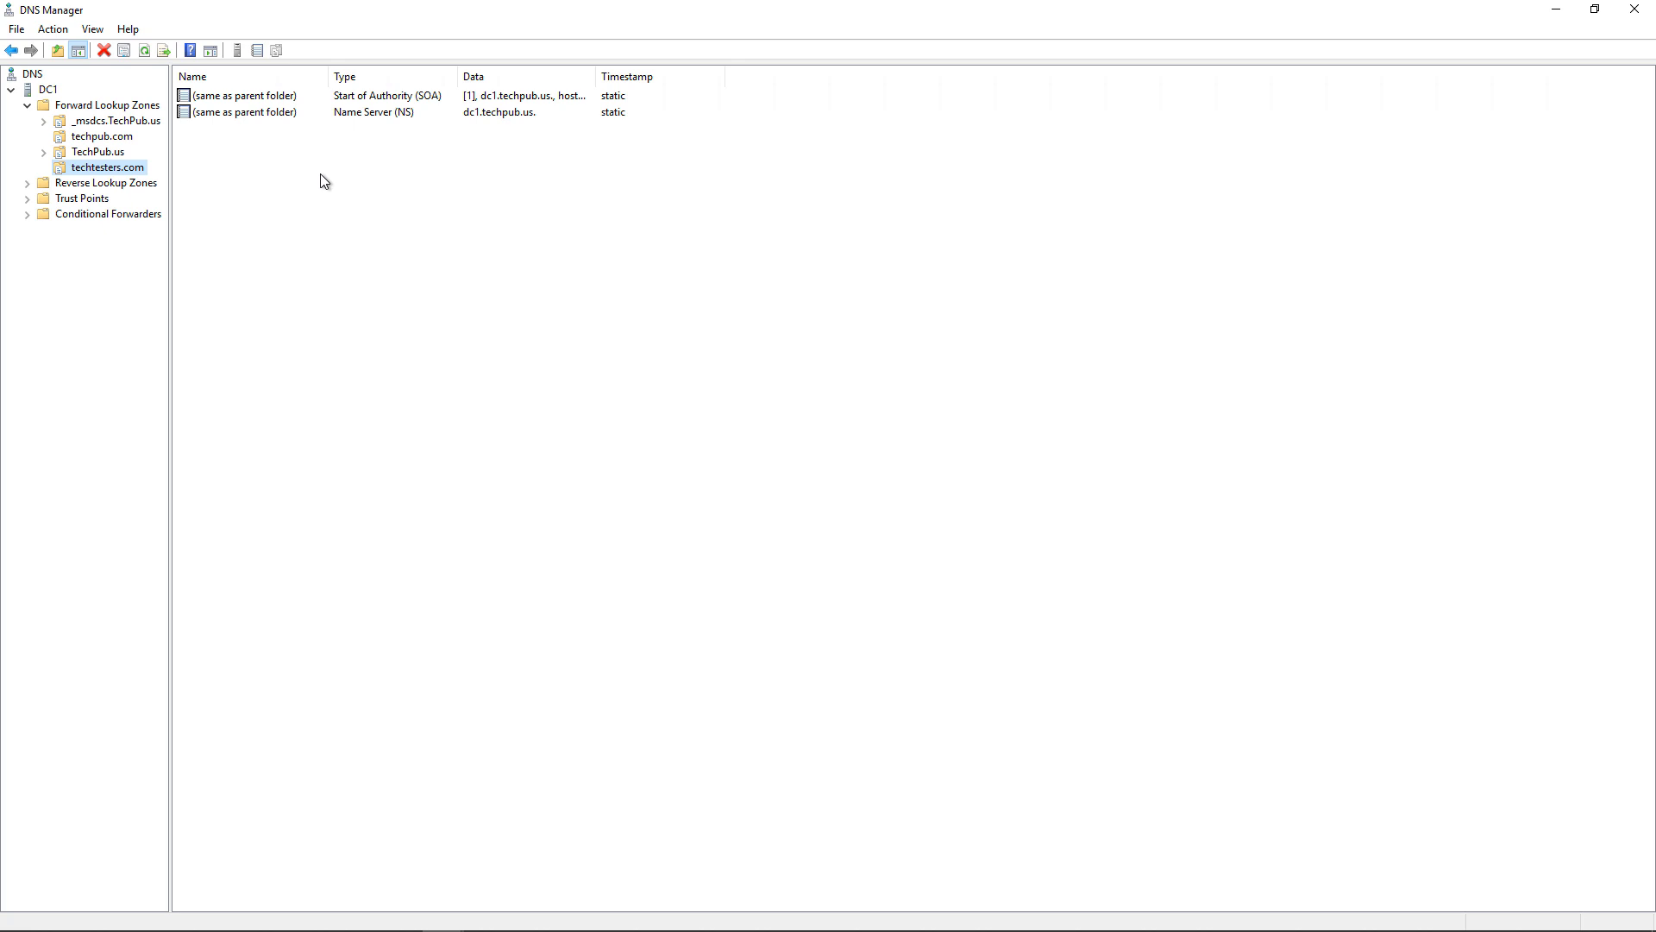
{"action": "right_click", "coordinate": [324, 180]}
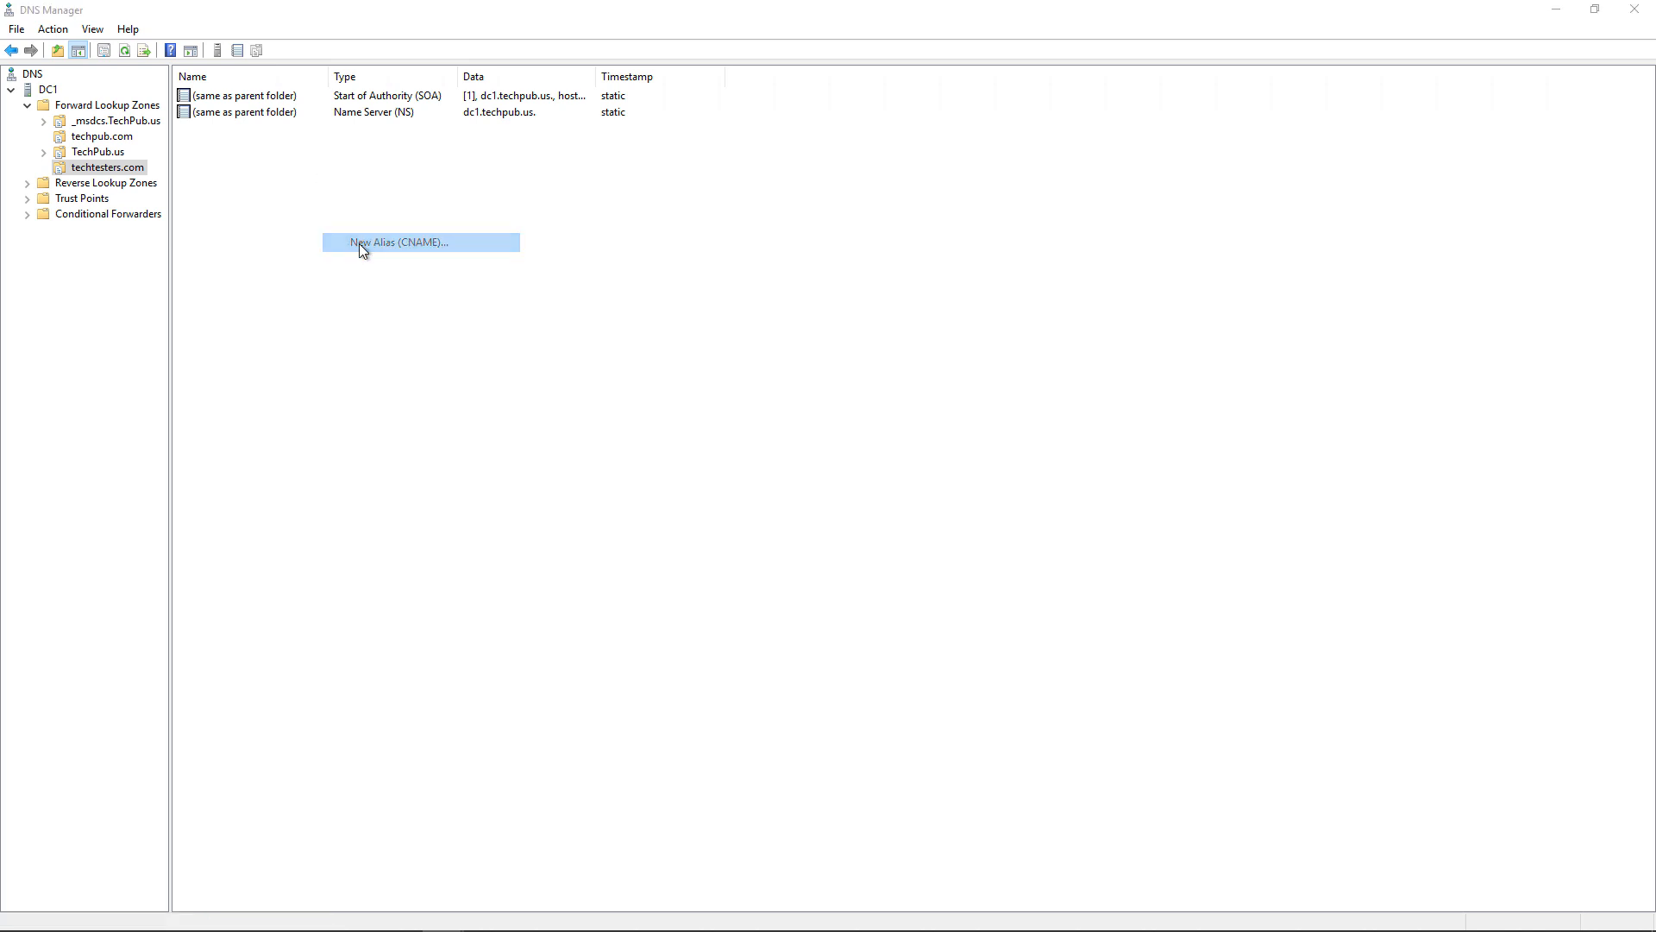
{"action": "left_click", "coordinate": [401, 242]}
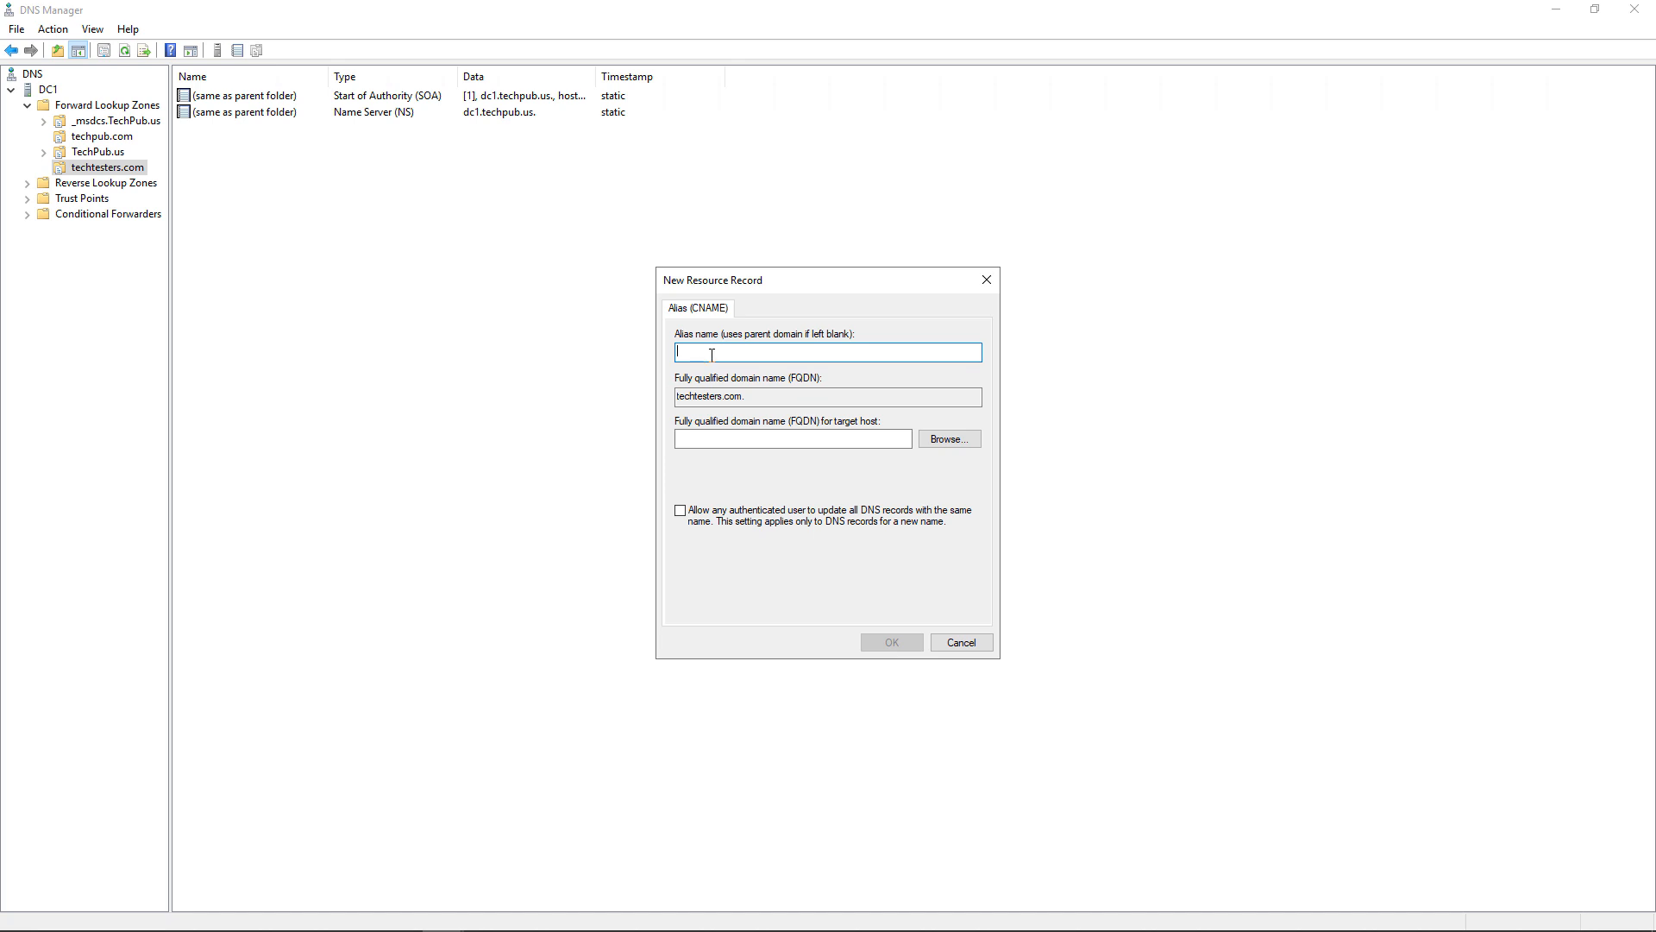
{"action": "type", "text": "www"}
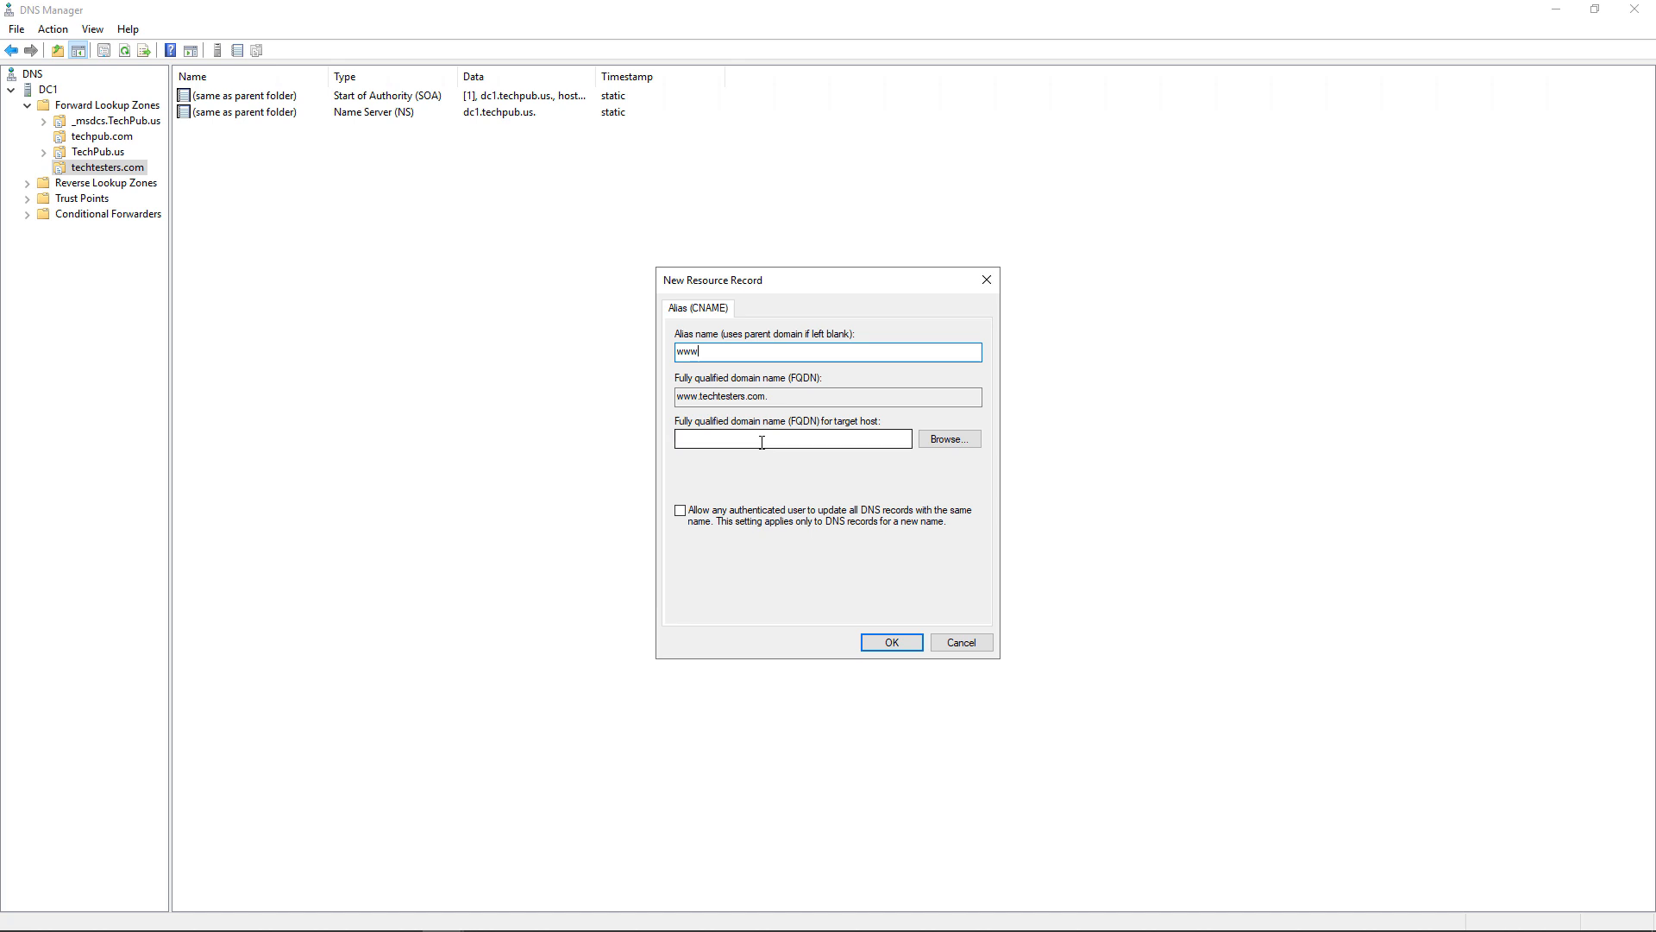
{"action": "left_click", "coordinate": [791, 438]}
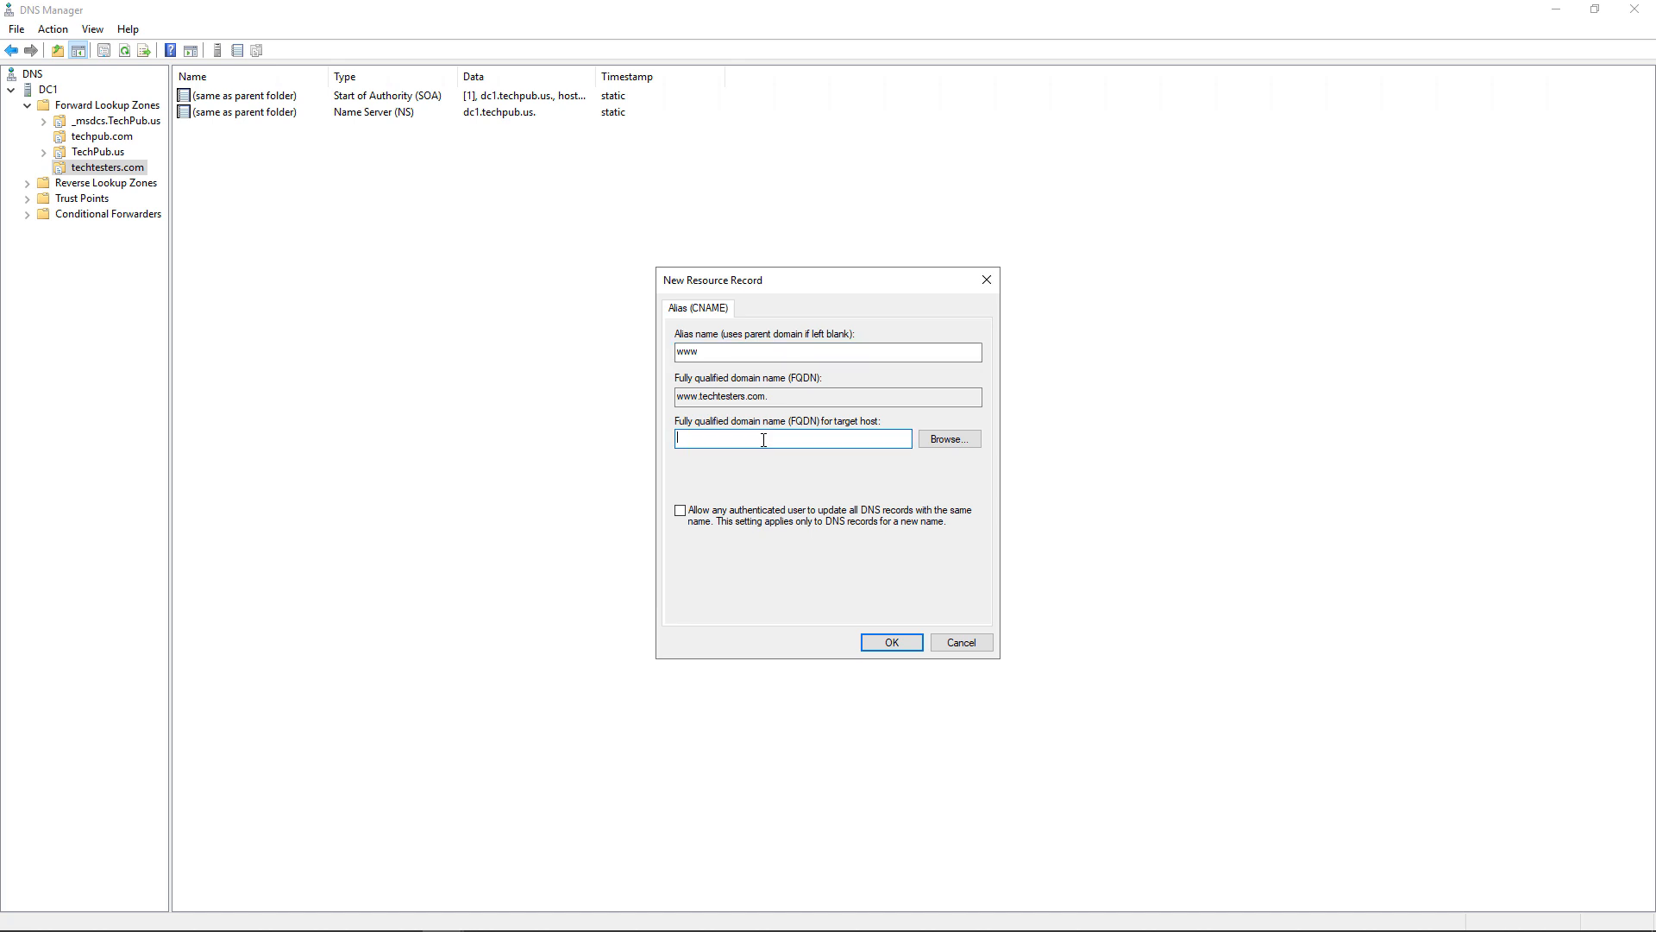
{"action": "type", "text": "www.techpub.com"}
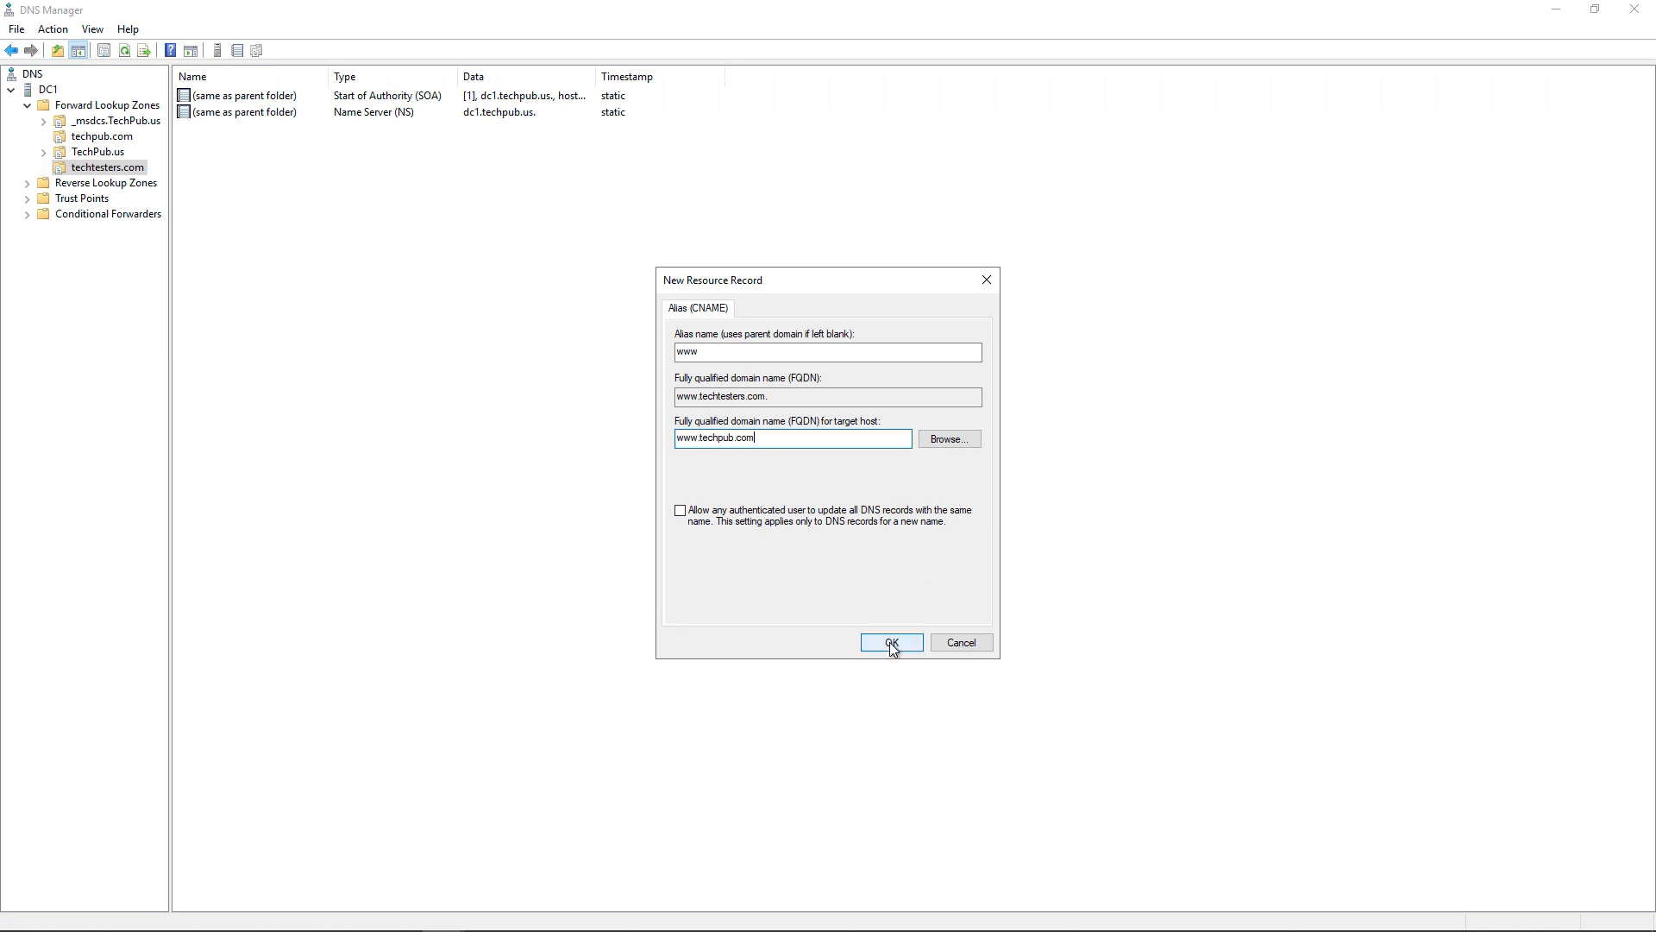
{"action": "left_click", "coordinate": [890, 642]}
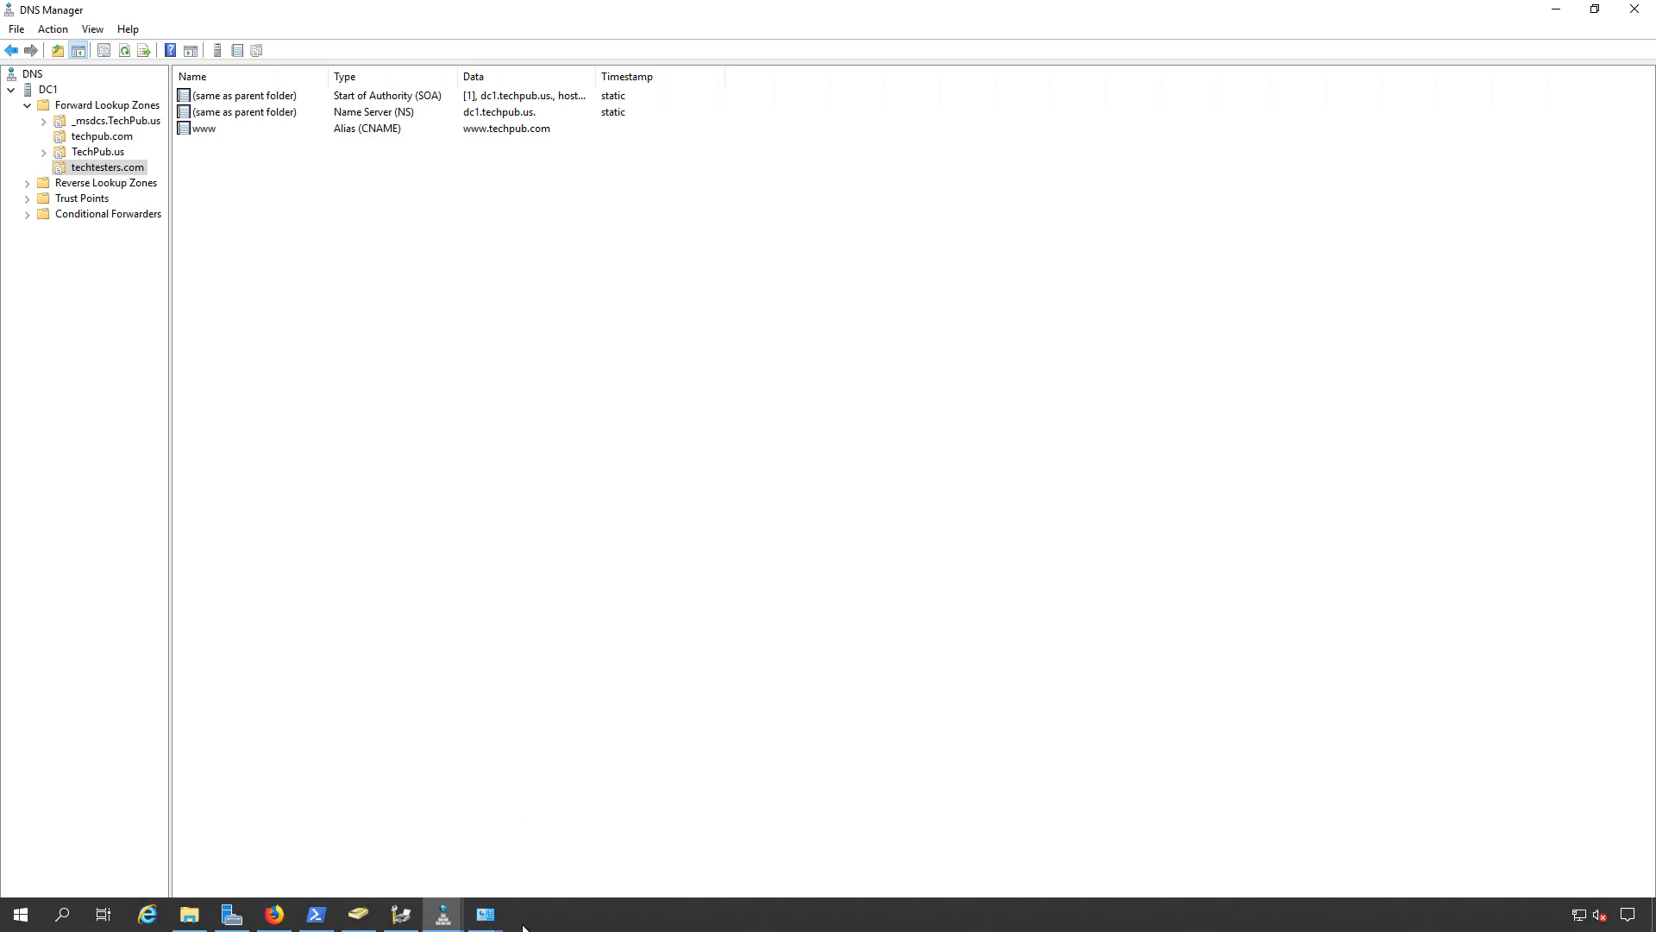
{"action": "left_click", "coordinate": [483, 914]}
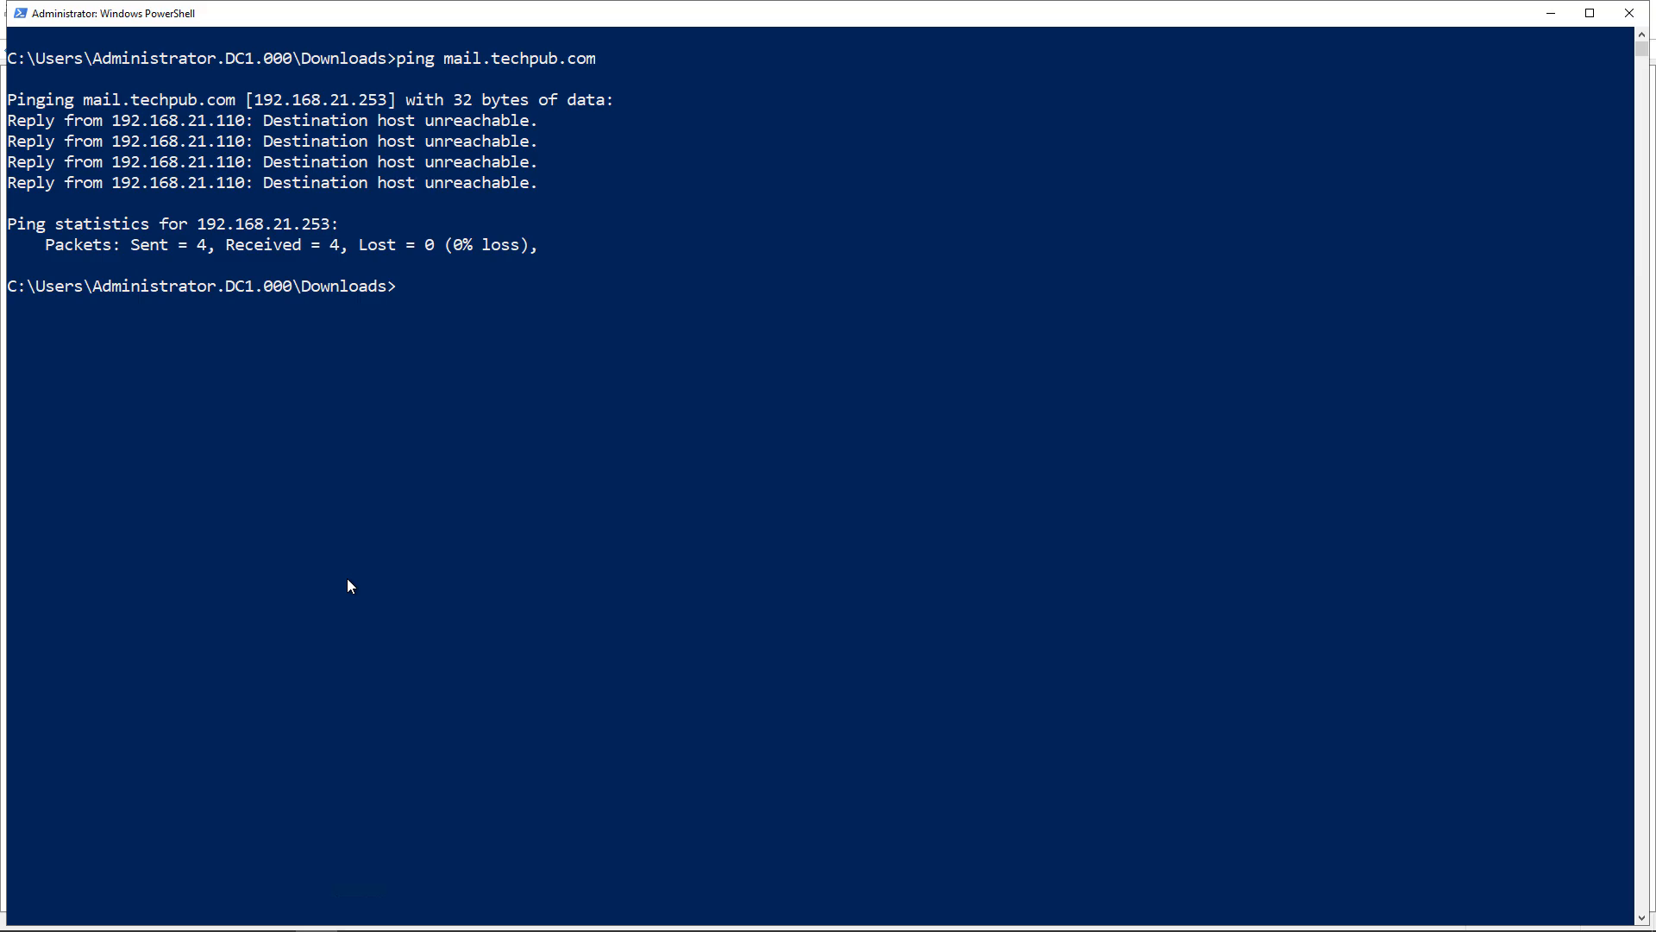
{"action": "type", "text": "cl"}
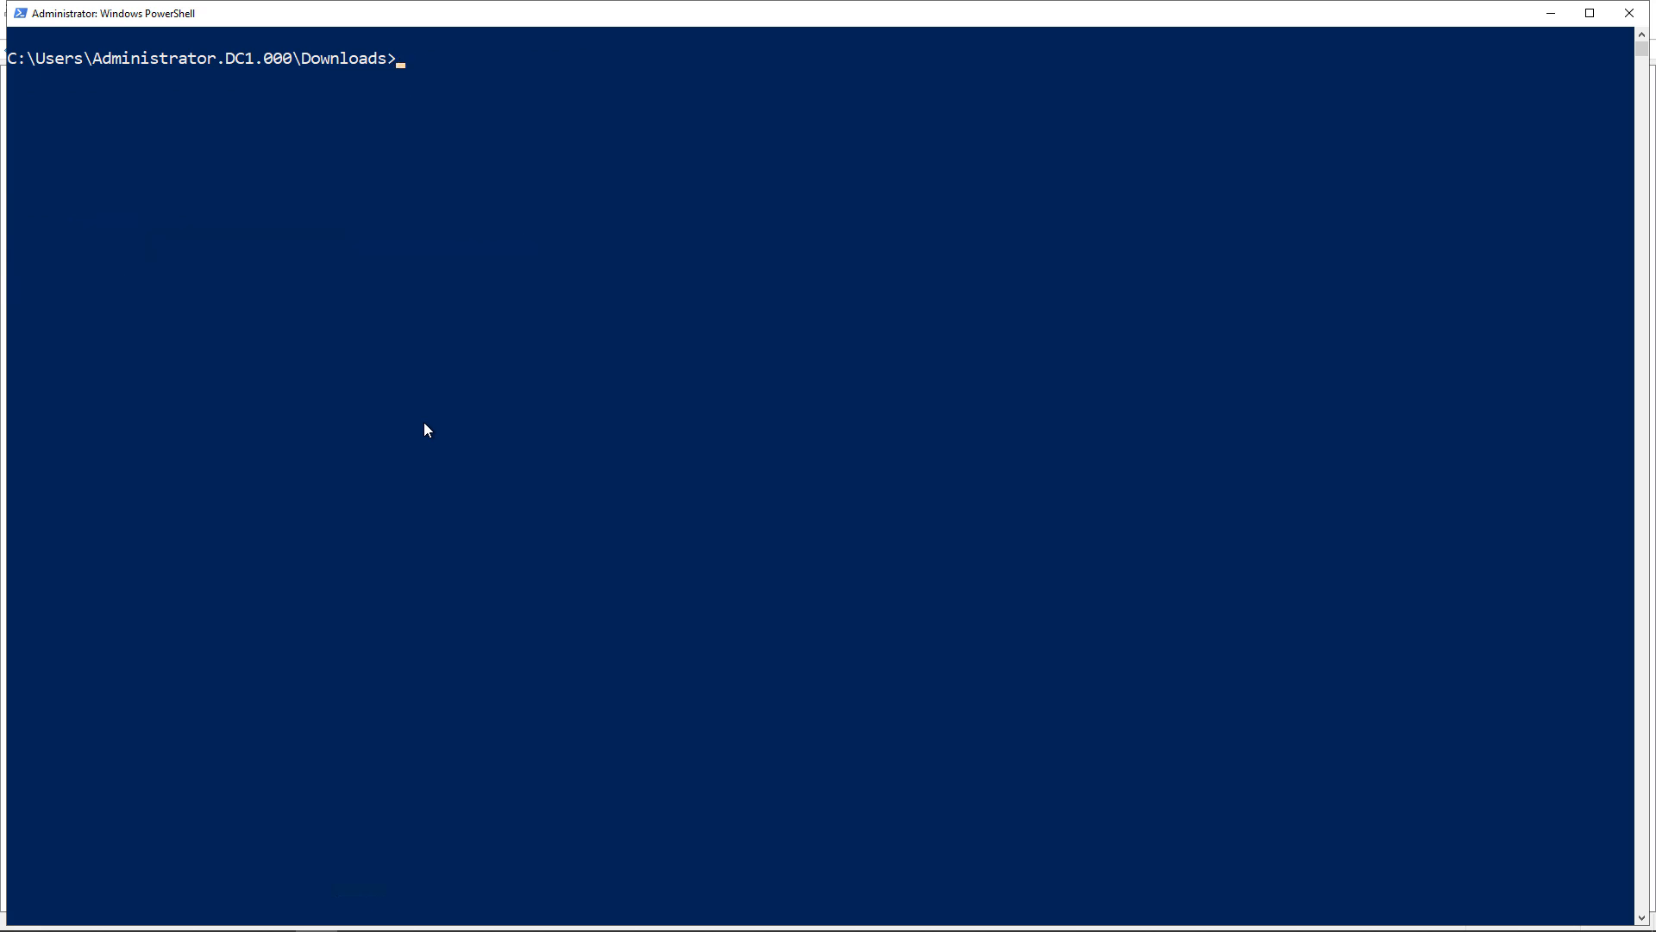
{"action": "type", "text": "ping ww"}
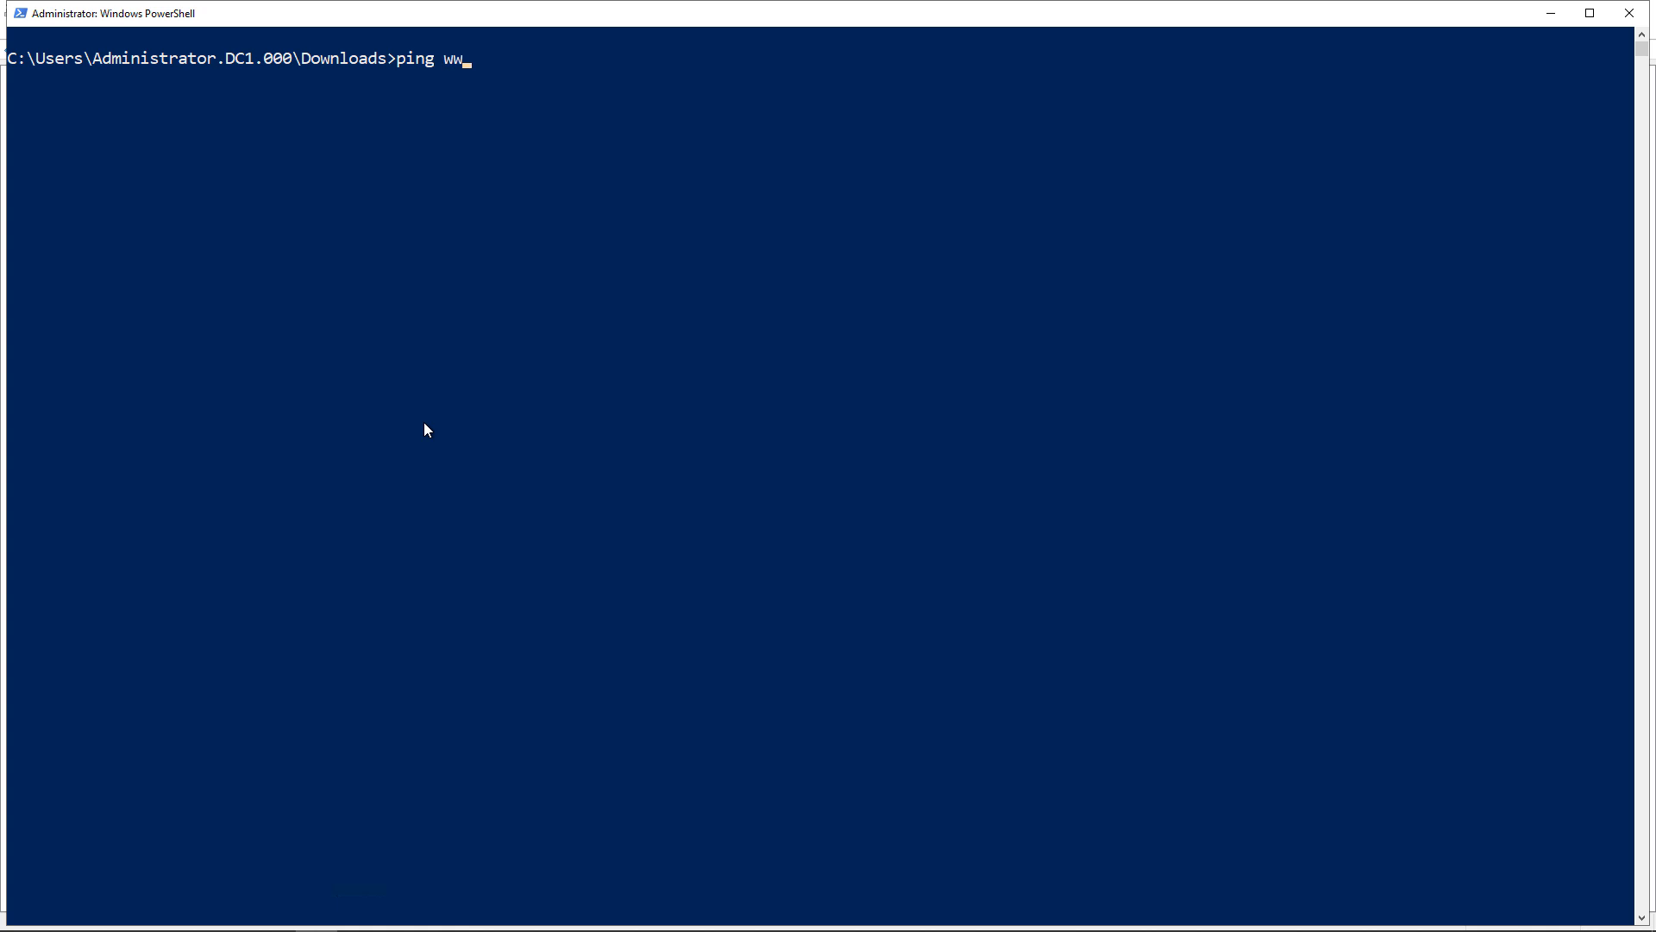
{"action": "type", "text": "w.techte"}
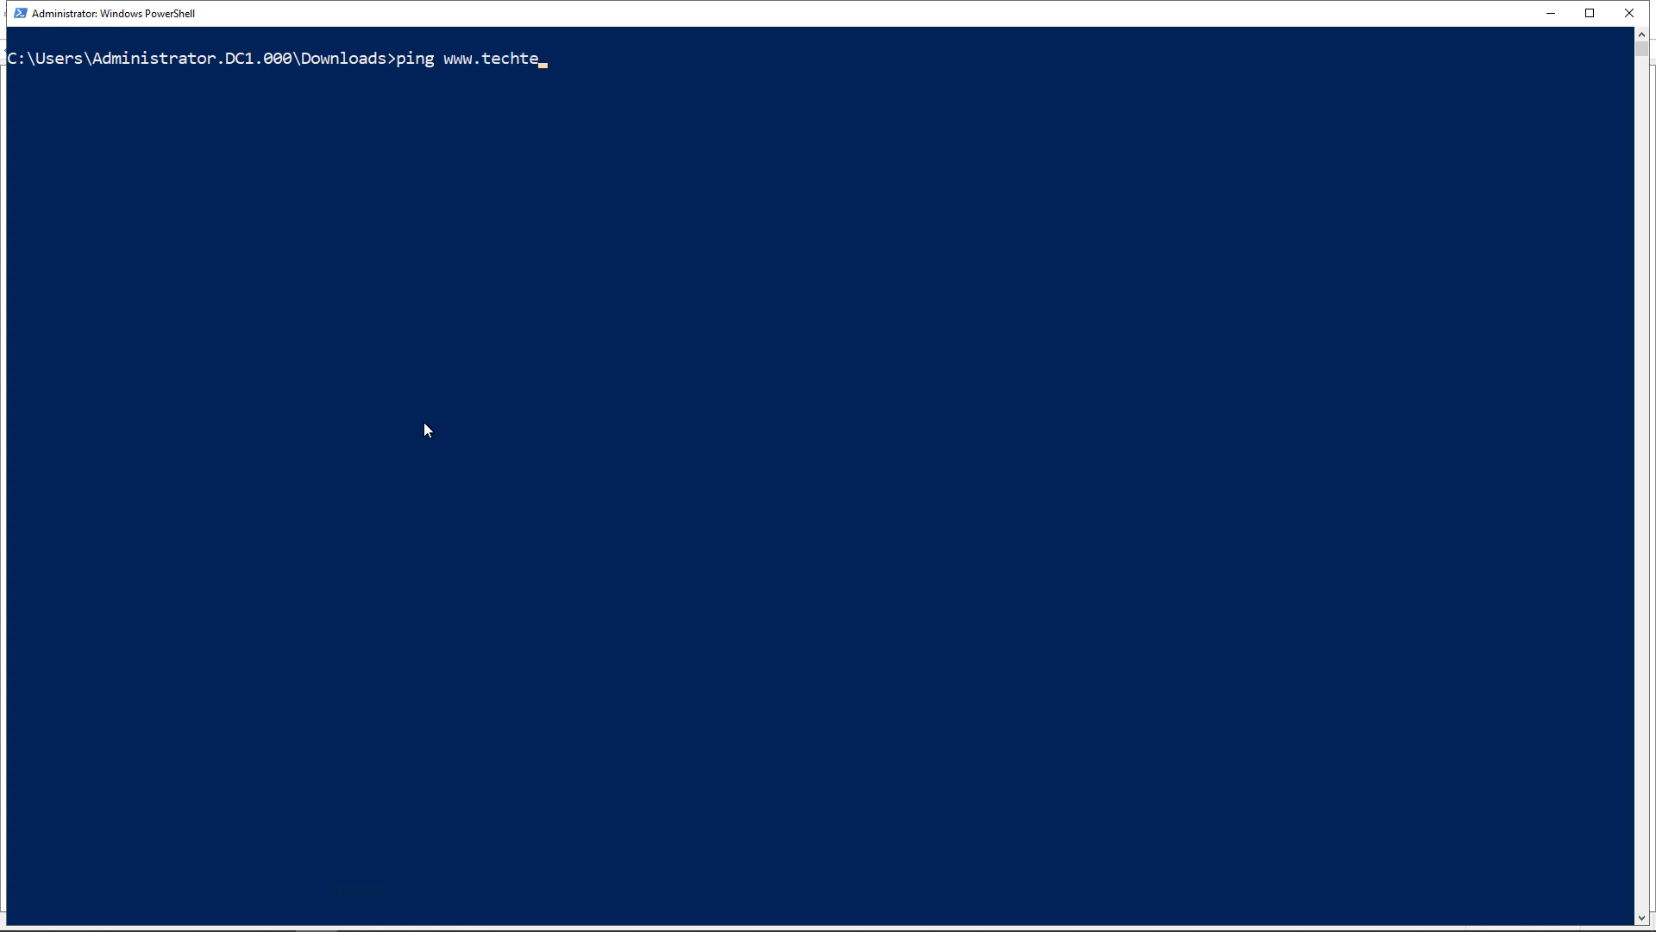
{"action": "type", "text": "sters.com"}
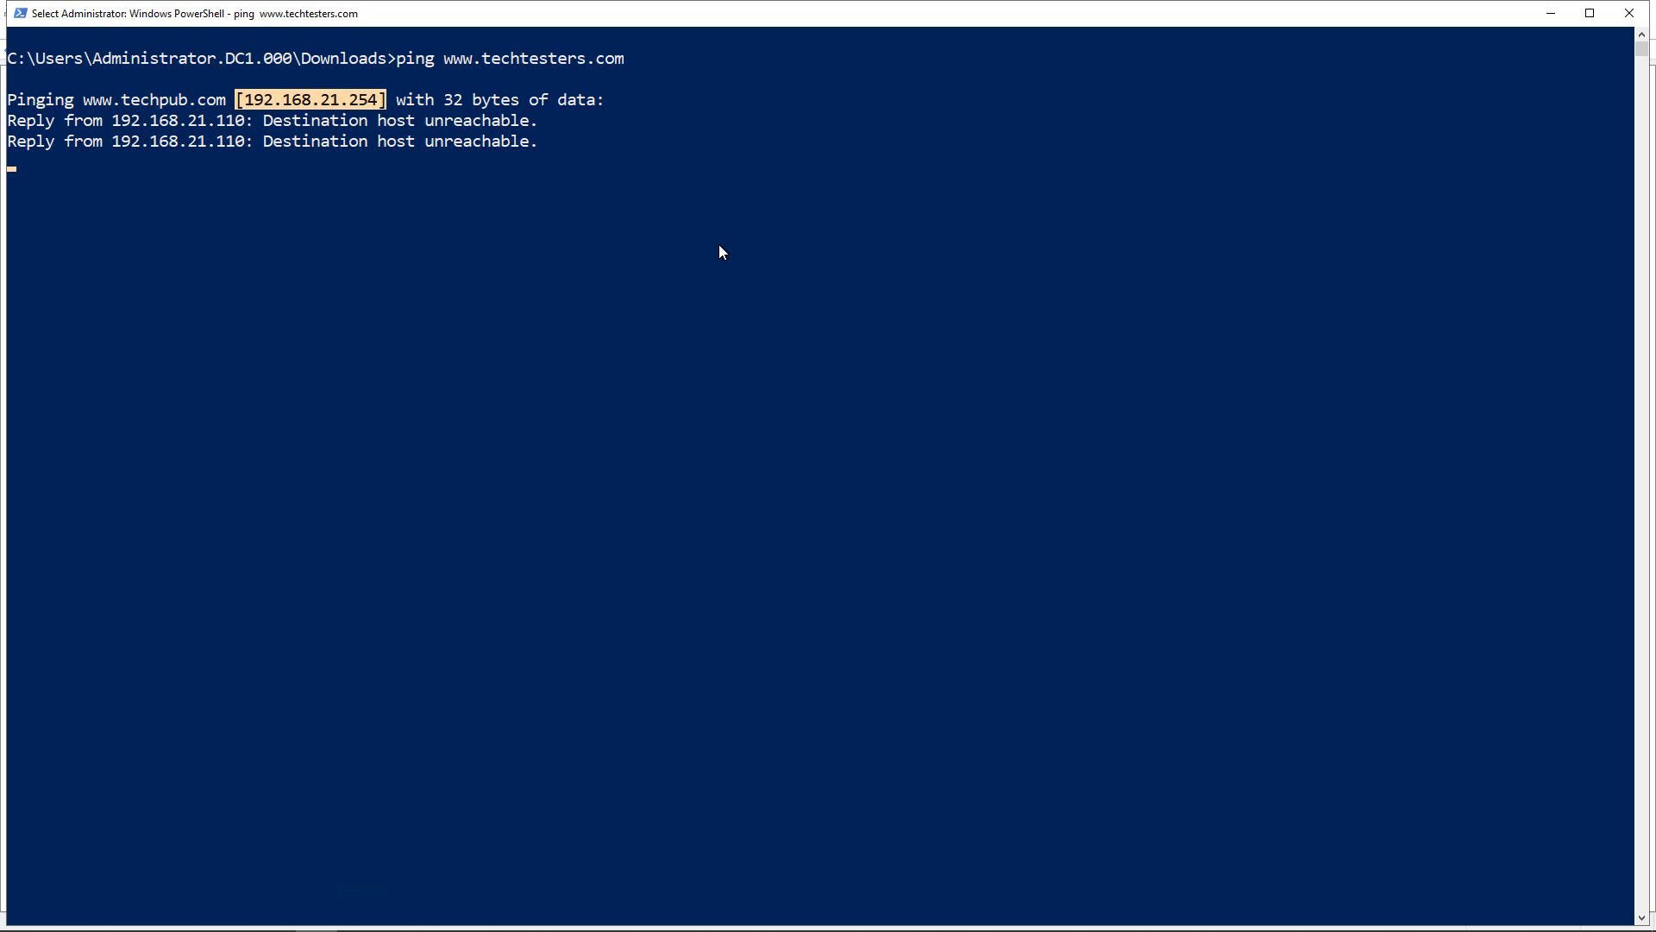
{"action": "mouse_move", "coordinate": [1110, 217]}
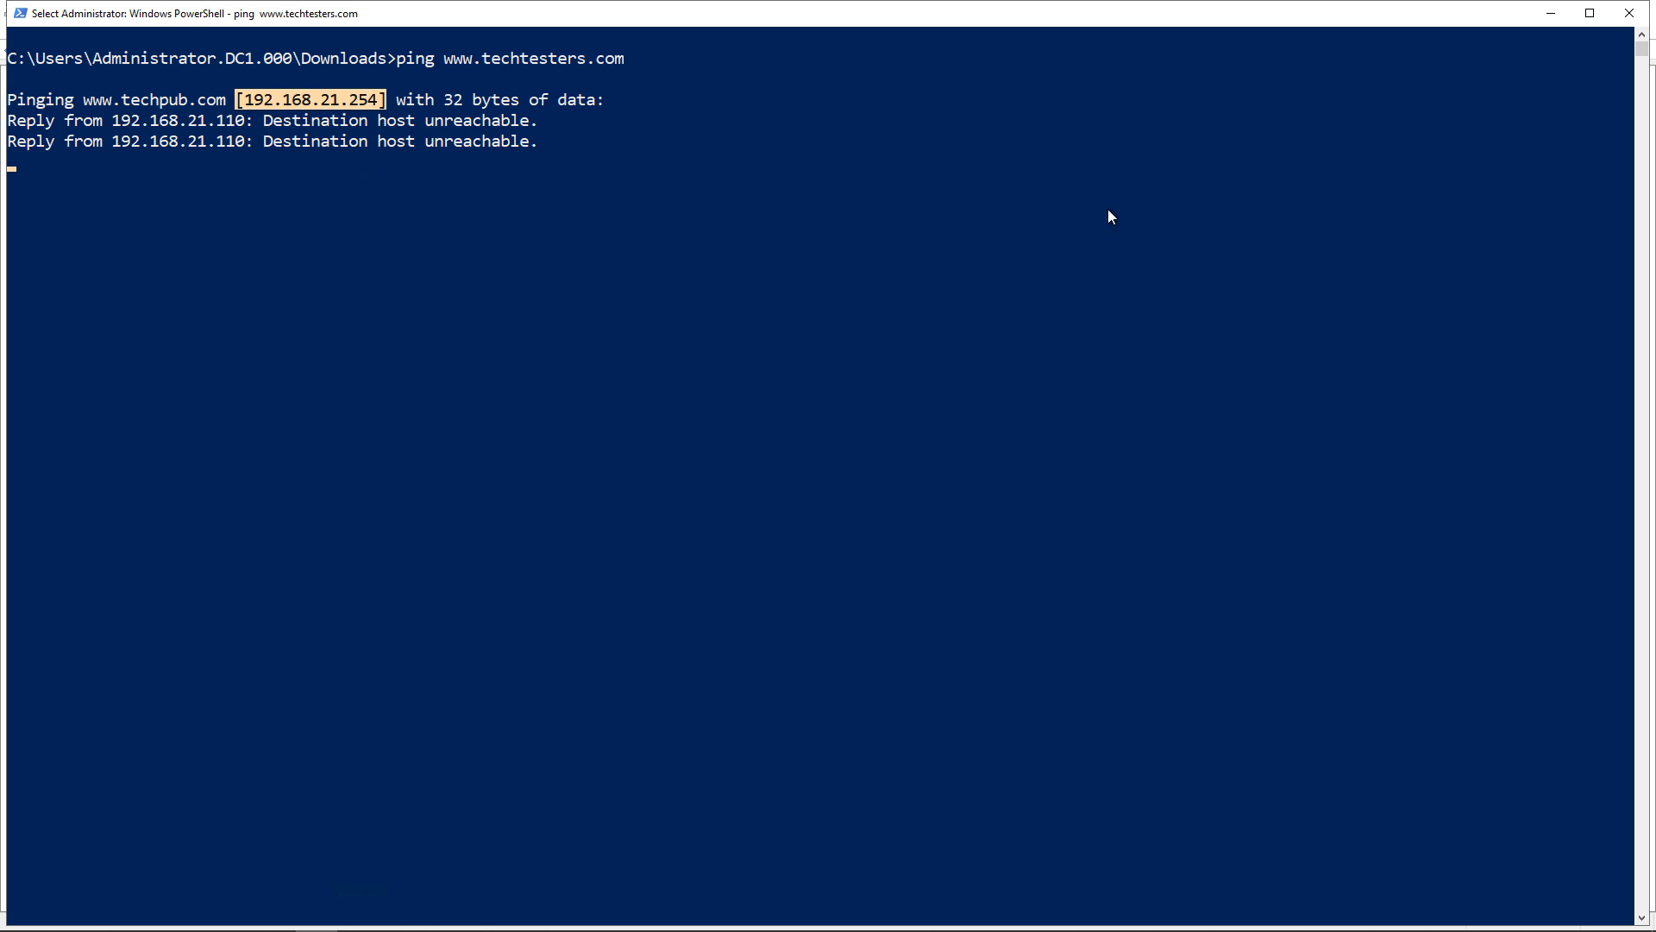
{"action": "mouse_move", "coordinate": [70, 116]}
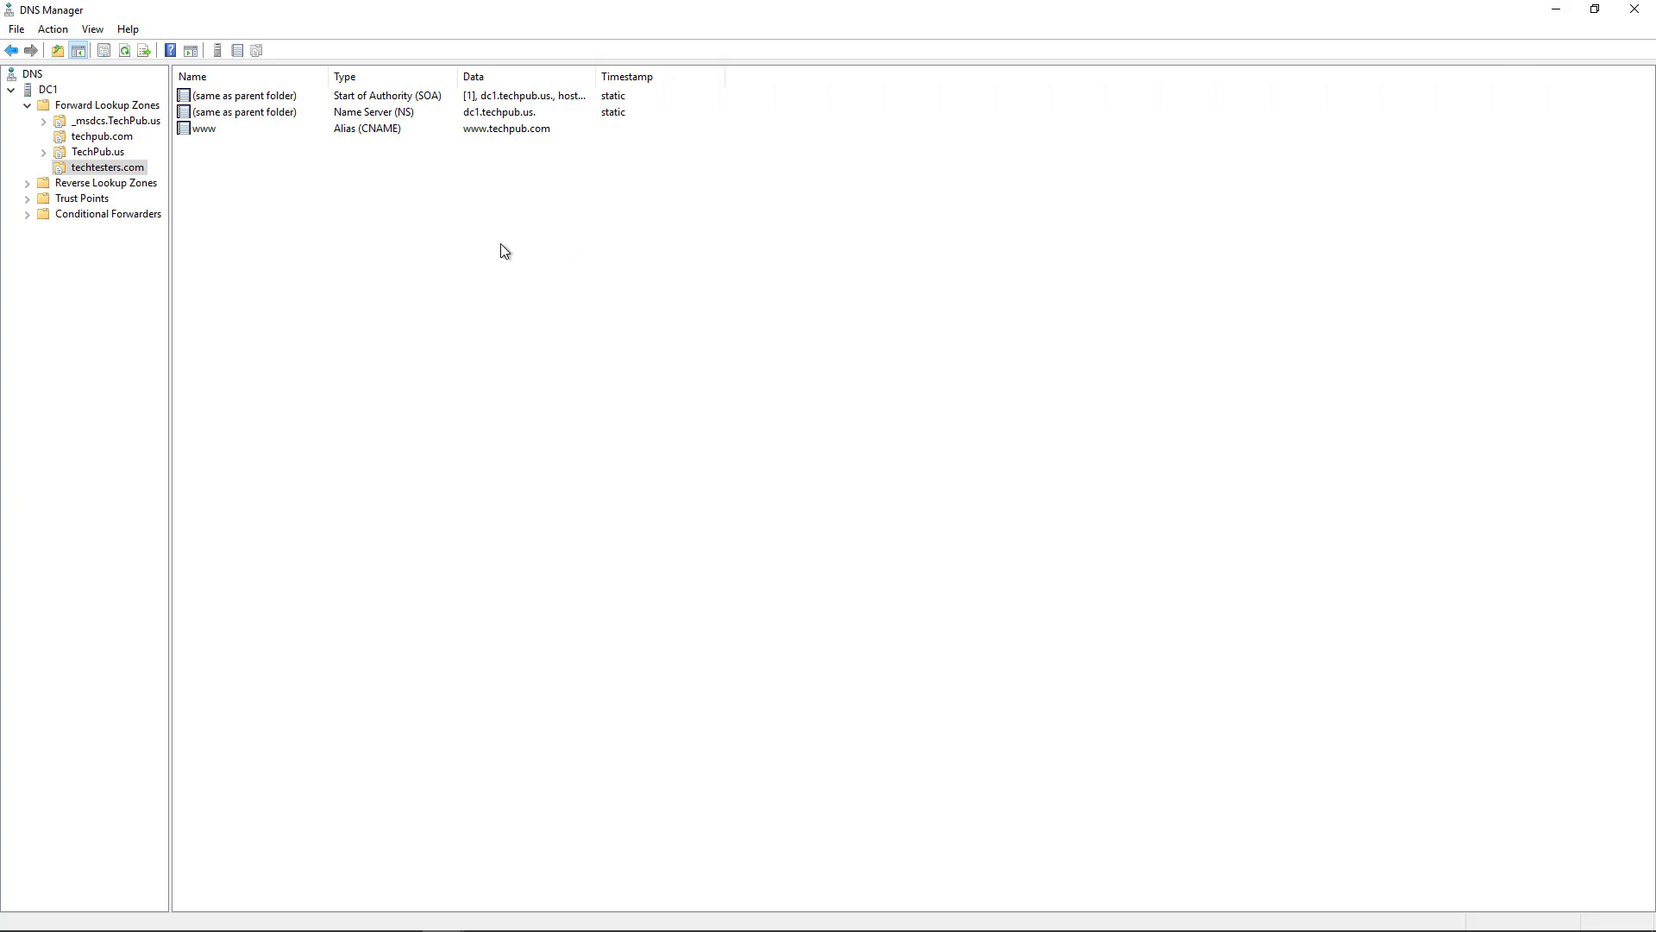
Select the www alias, then view techpub.com's www host record at 192.168.21.254
{"action": "left_click", "coordinate": [203, 128]}
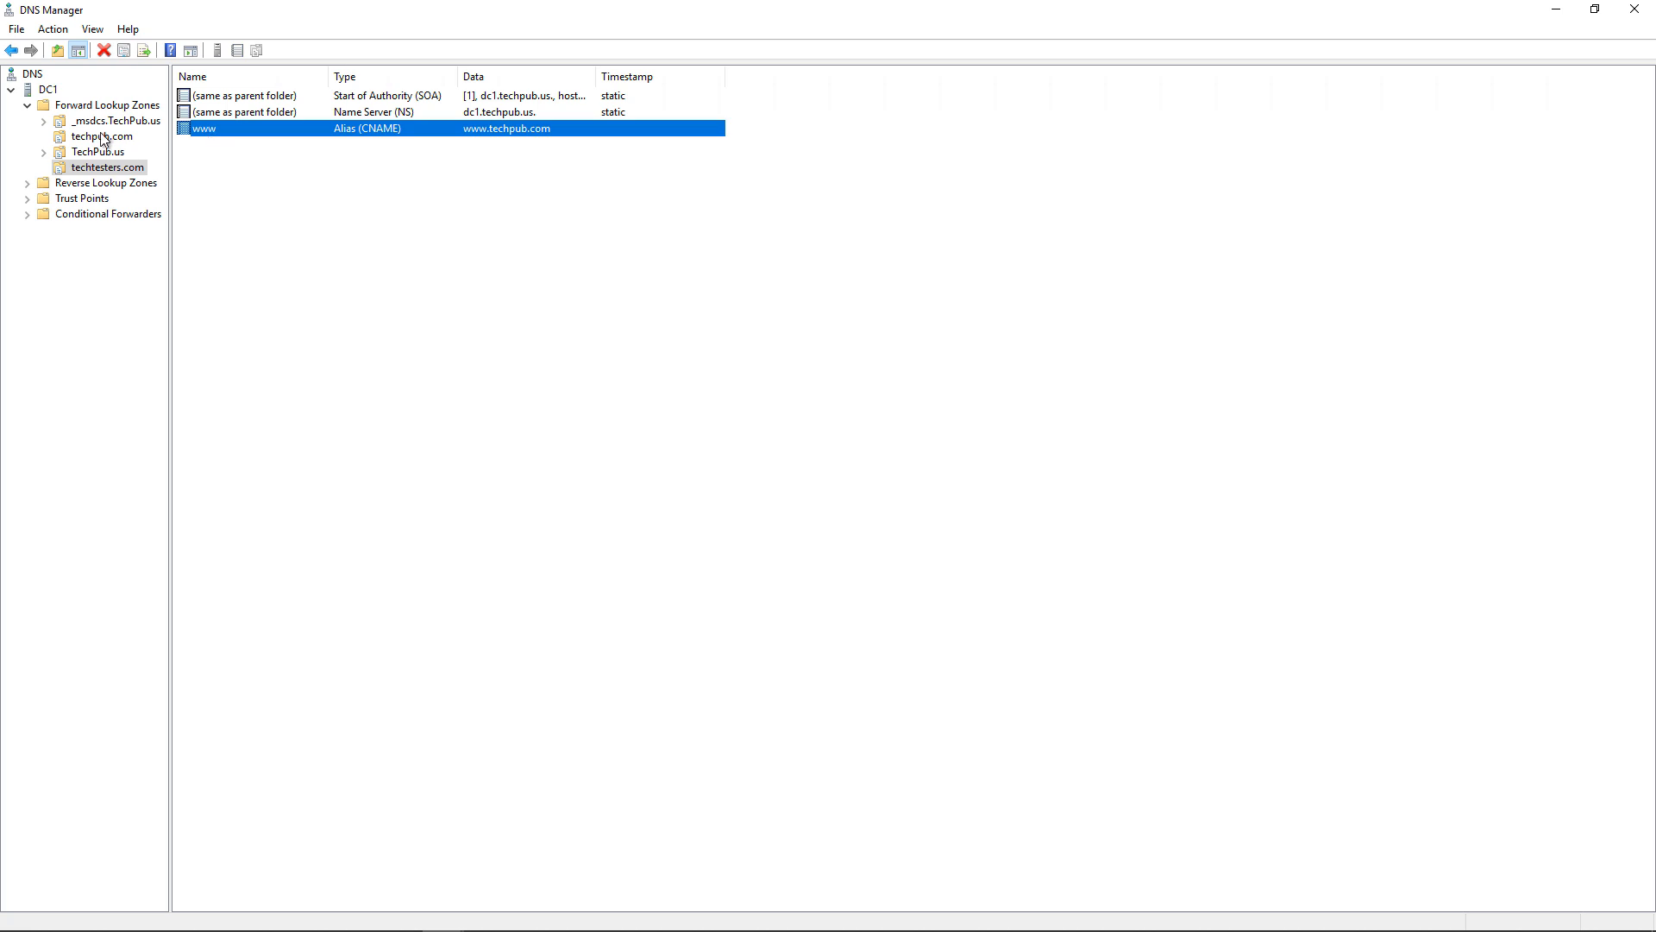
{"action": "left_click", "coordinate": [103, 135]}
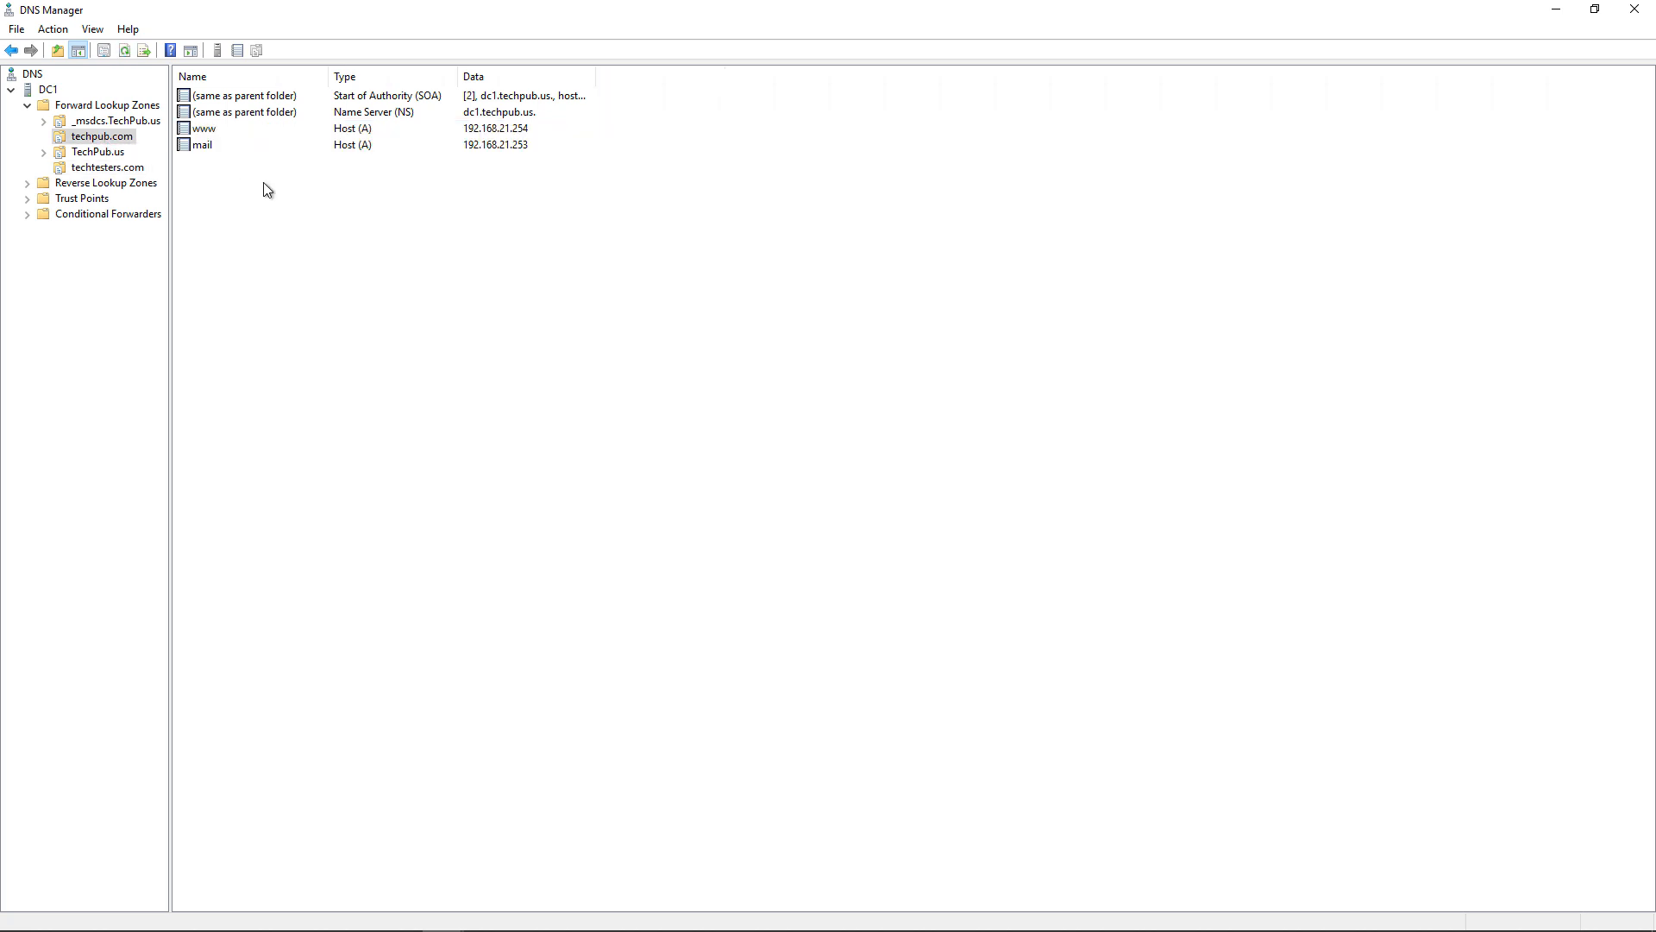
{"action": "left_click", "coordinate": [202, 128]}
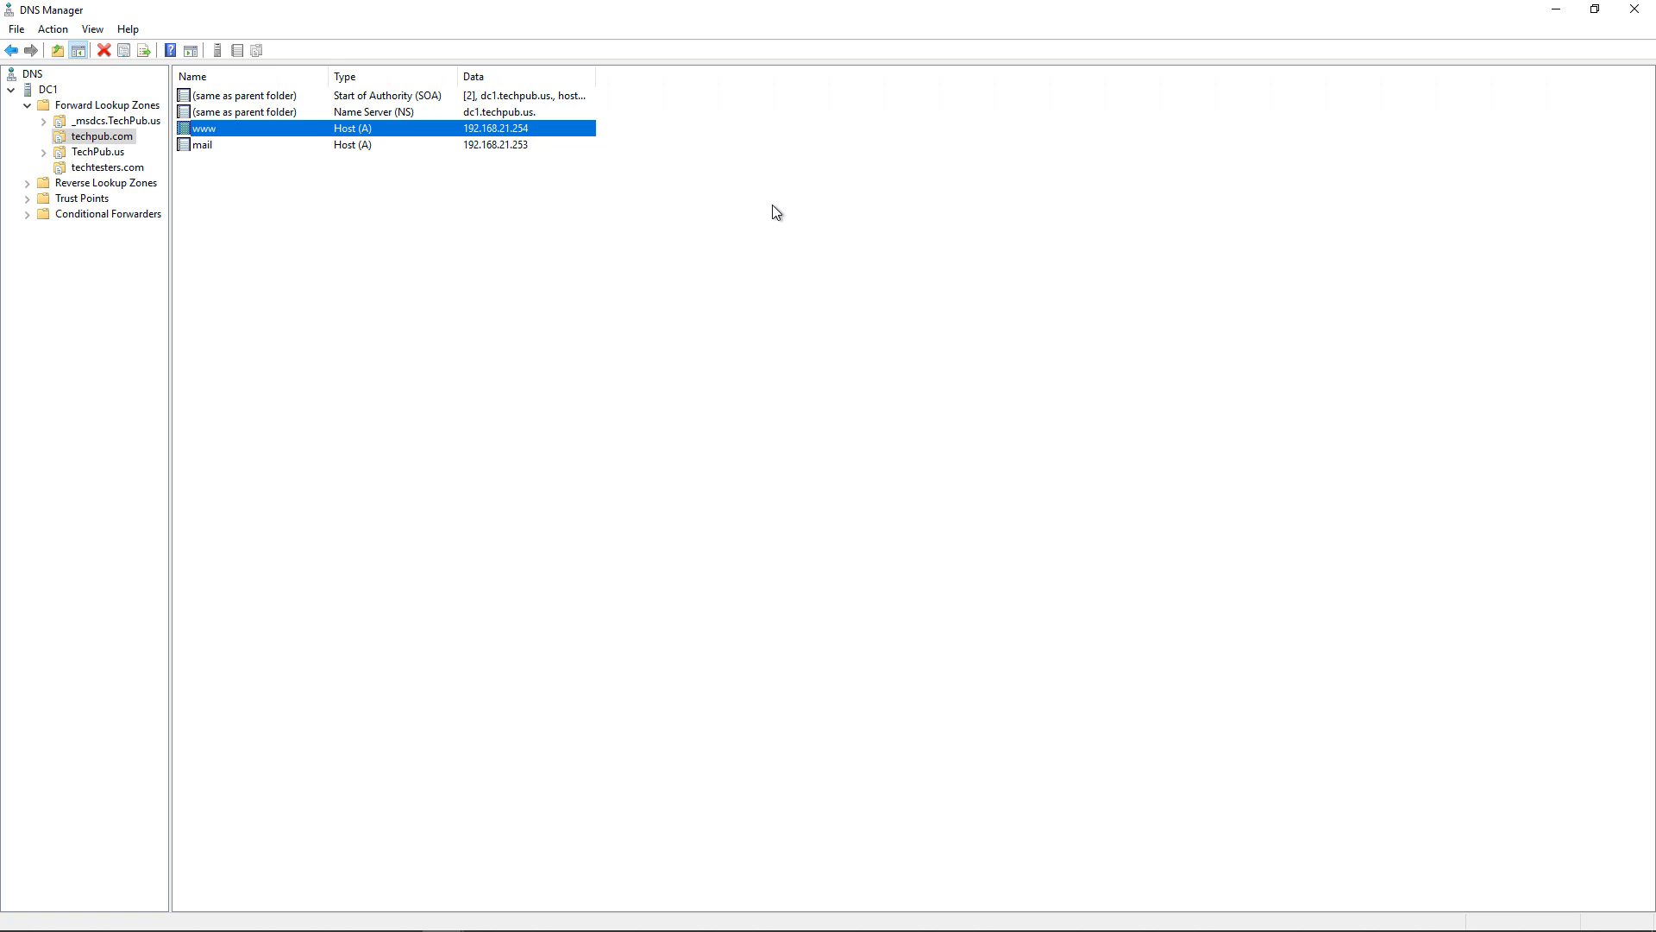